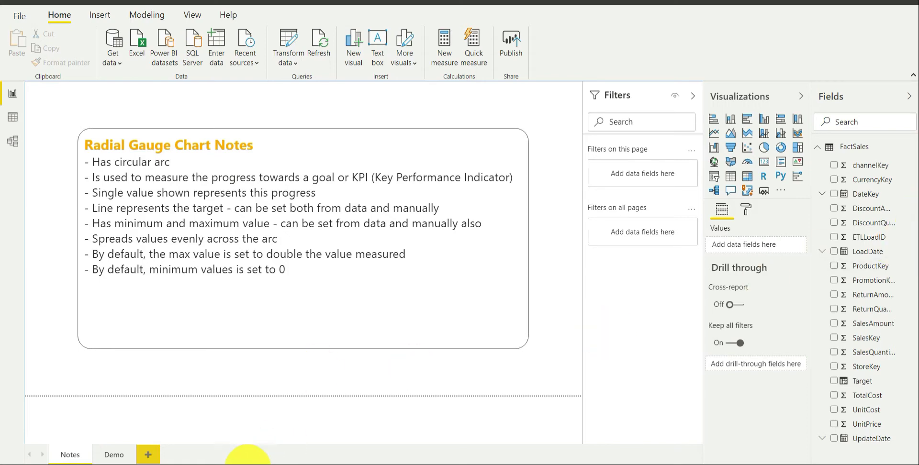
# Switch from the gauge notes page to the blank Demo report page.
pyautogui.click(114, 454)
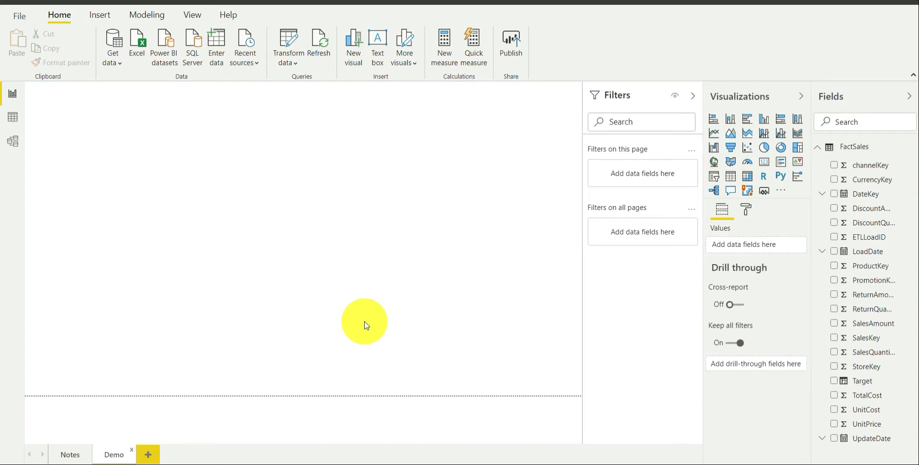
pyautogui.moveTo(379, 270)
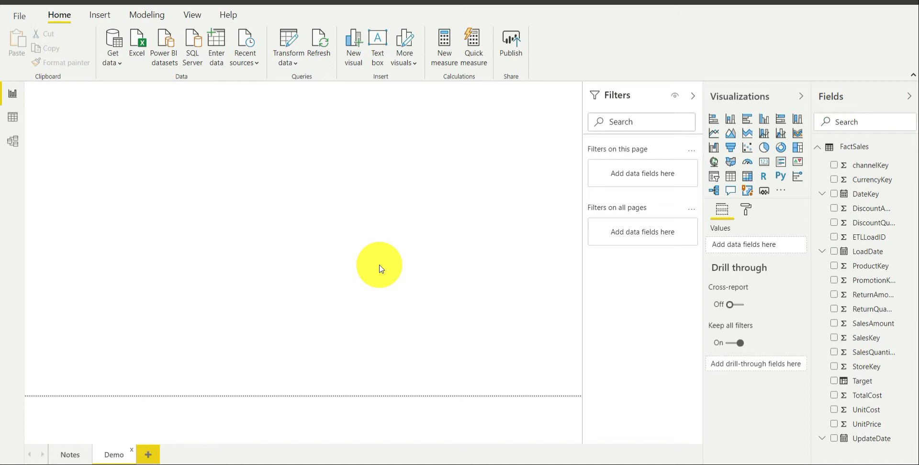
pyautogui.moveTo(511, 232)
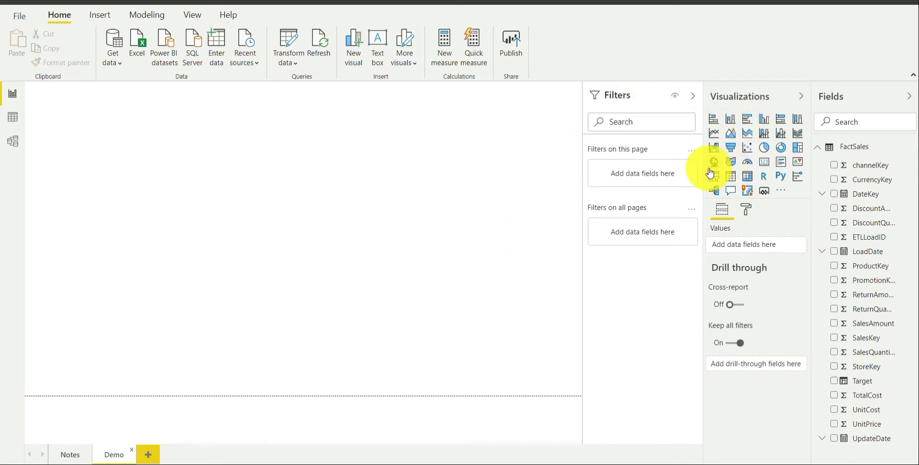
pyautogui.moveTo(749, 165)
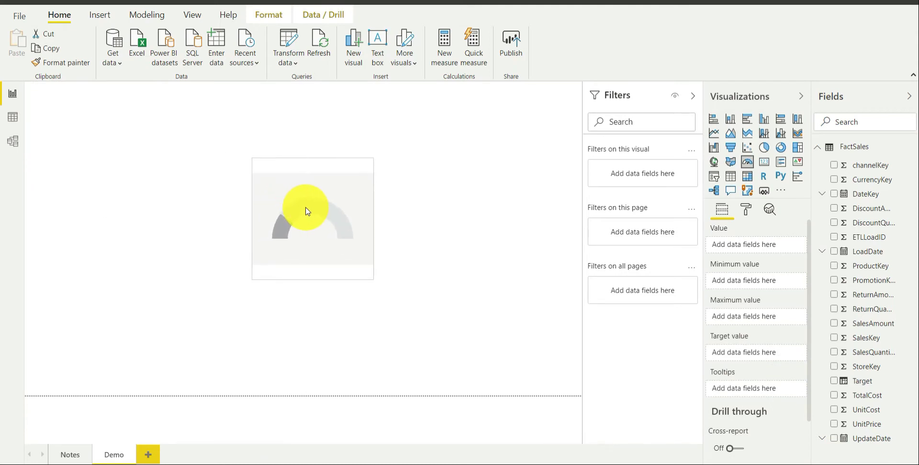
# Position the new empty gauge visual at the centre of the Demo canvas.
pyautogui.moveTo(305, 210); pyautogui.dragTo(296, 216)
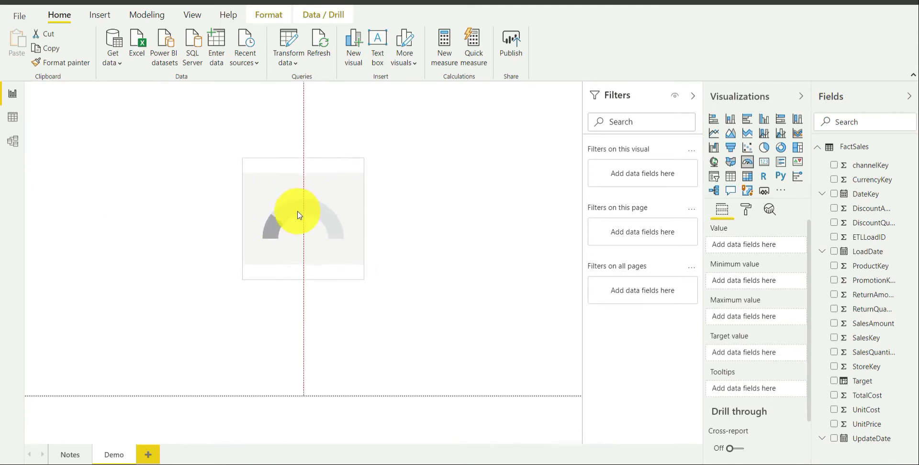
pyautogui.click(299, 216)
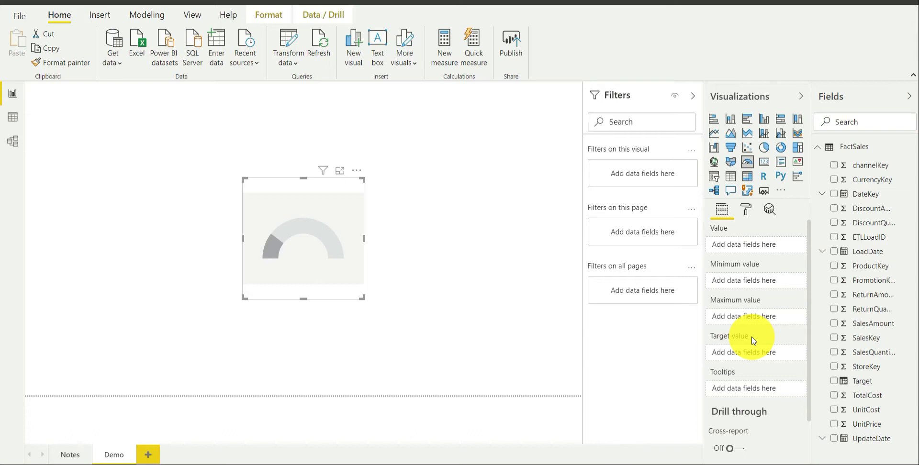
pyautogui.moveTo(438, 300)
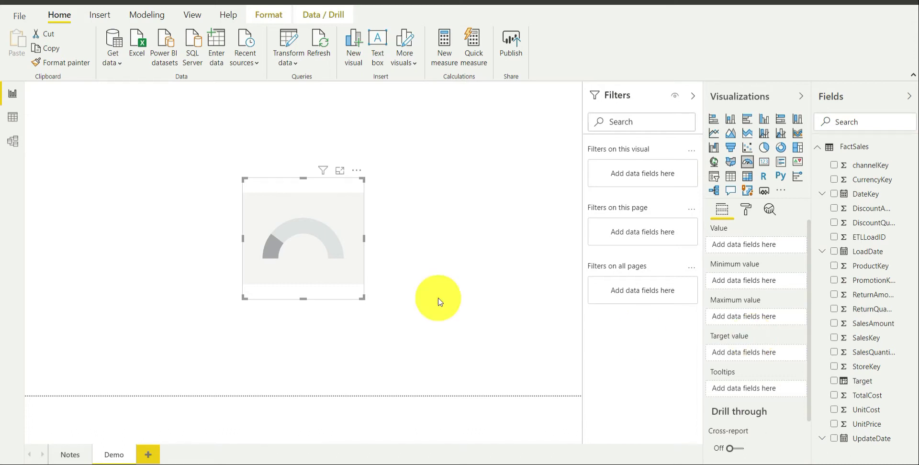
pyautogui.moveTo(264, 265)
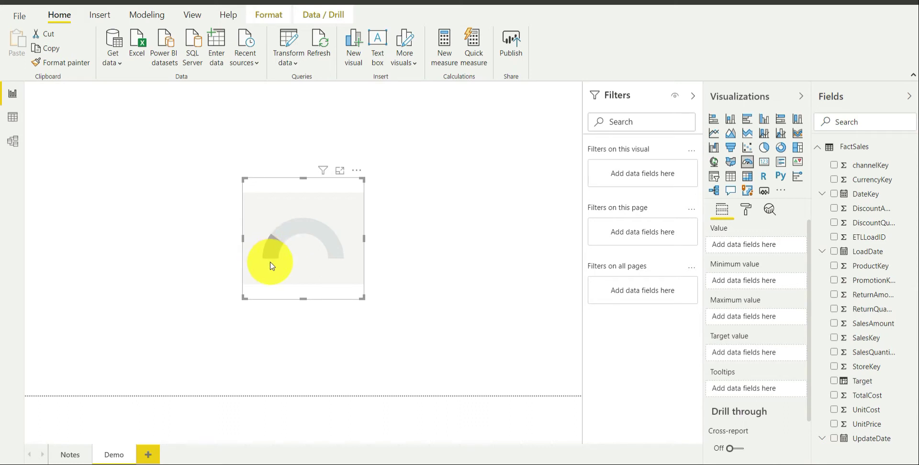
pyautogui.moveTo(269, 263)
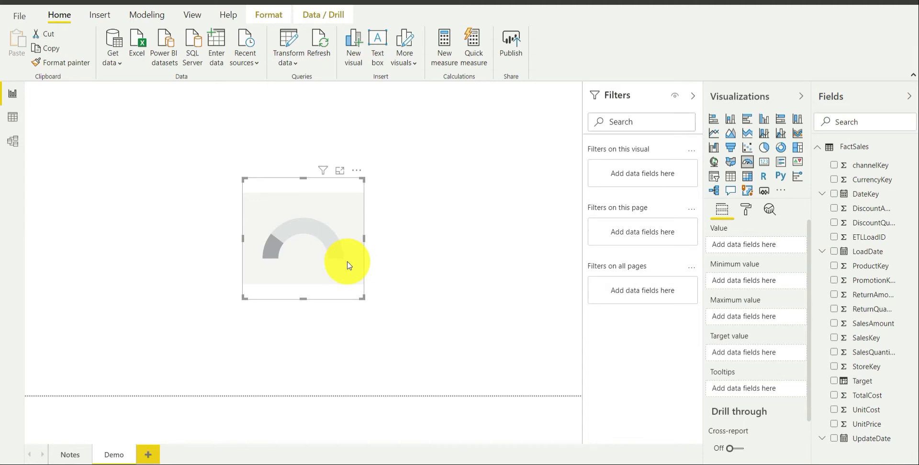
pyautogui.moveTo(270, 254)
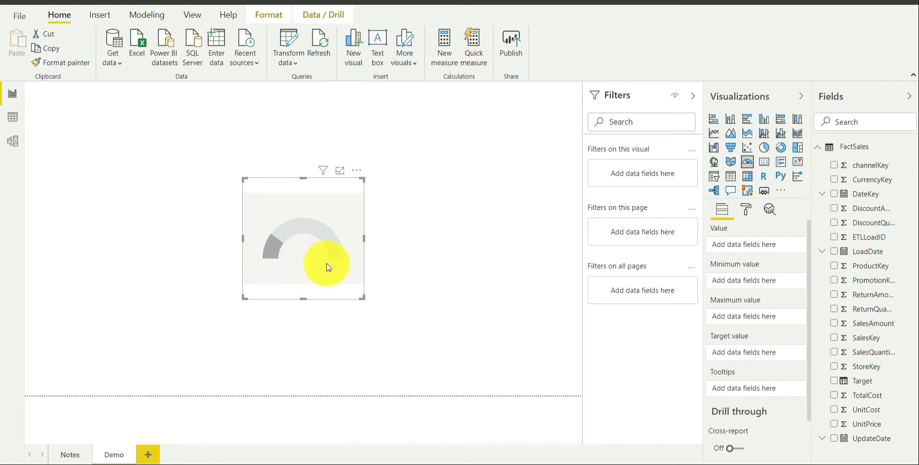
pyautogui.moveTo(335, 263)
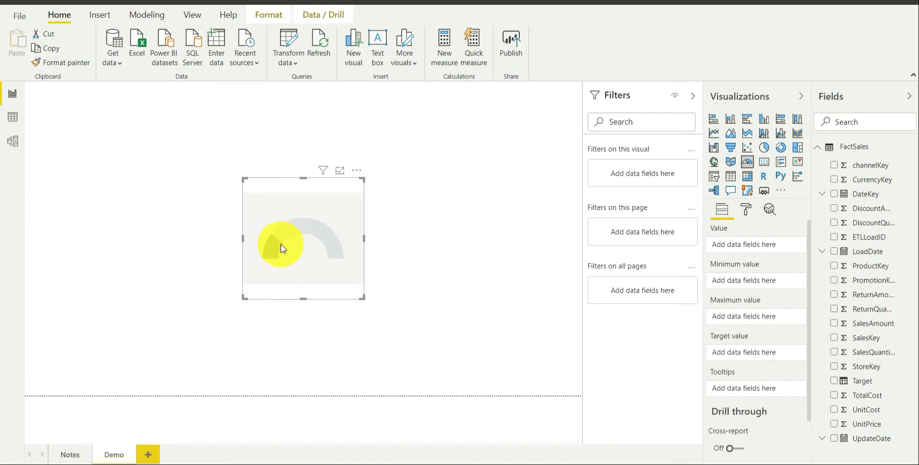
pyautogui.moveTo(275, 251)
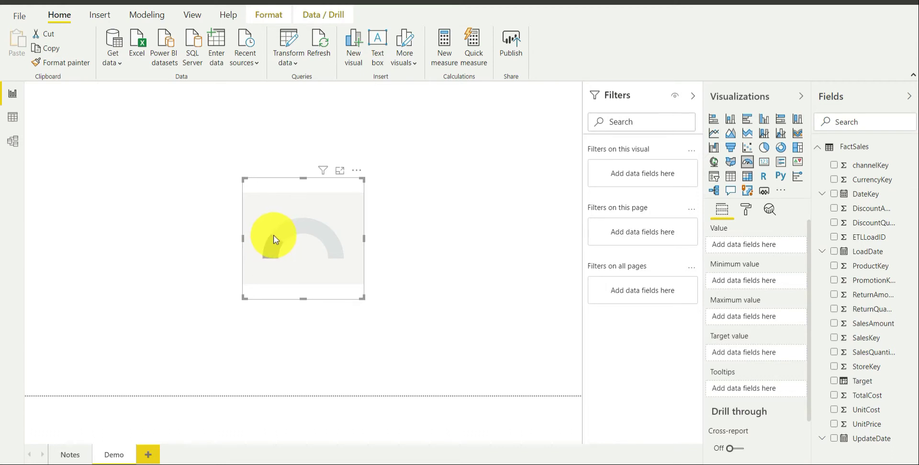
pyautogui.moveTo(283, 248)
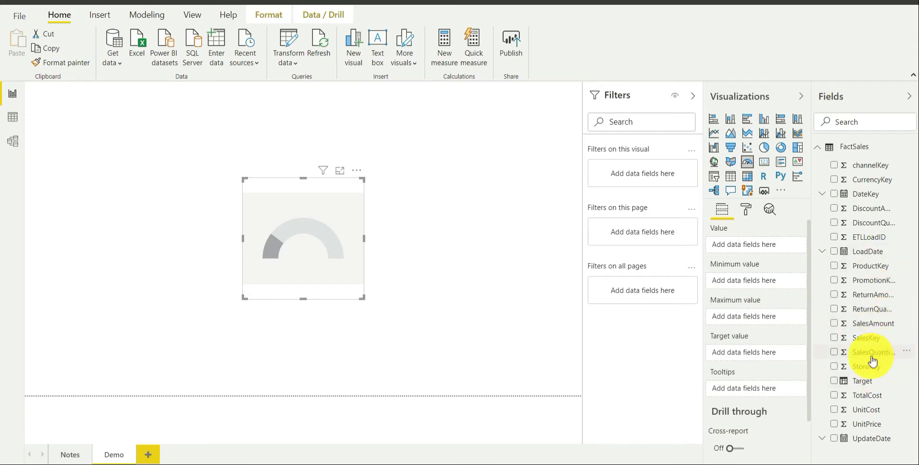
pyautogui.moveTo(873, 355)
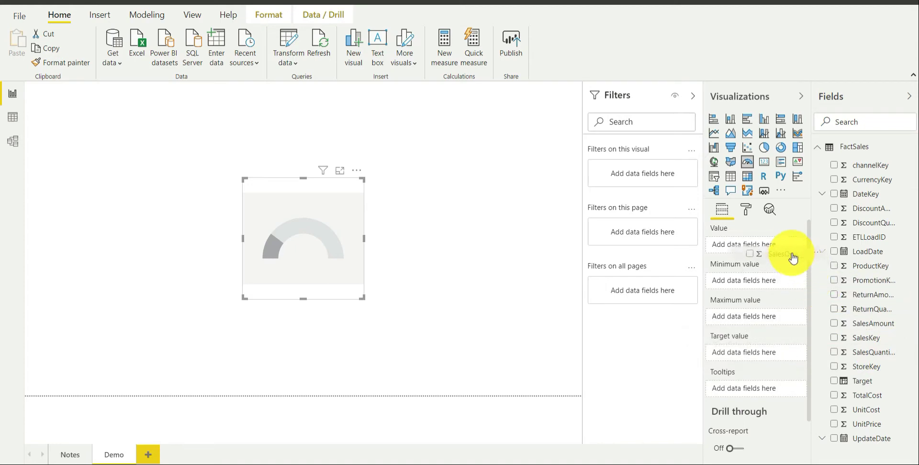
# Use Average of SalesQuantity as the gauge value, reading 13.03 on a 0–26.06 arc.
pyautogui.click(835, 352)
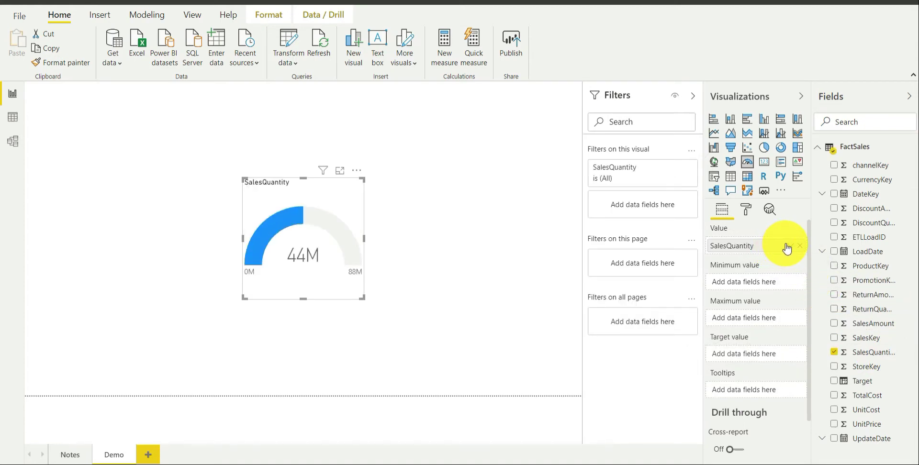
pyautogui.click(787, 245)
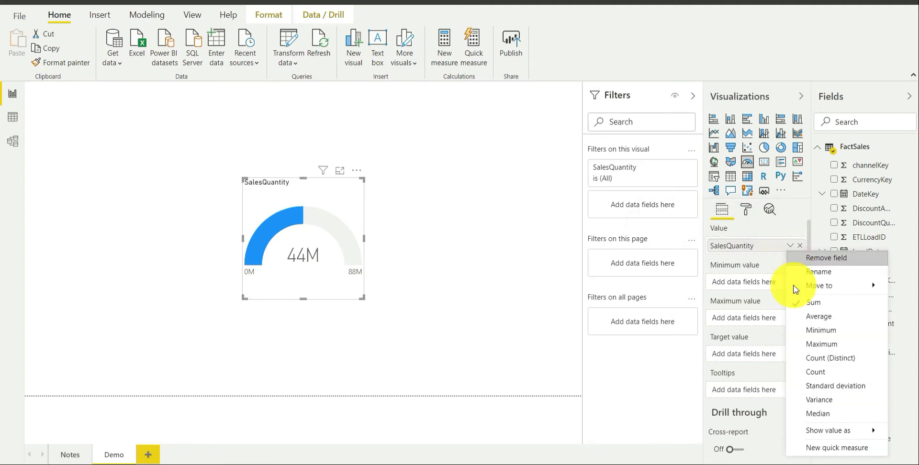
pyautogui.moveTo(804, 319)
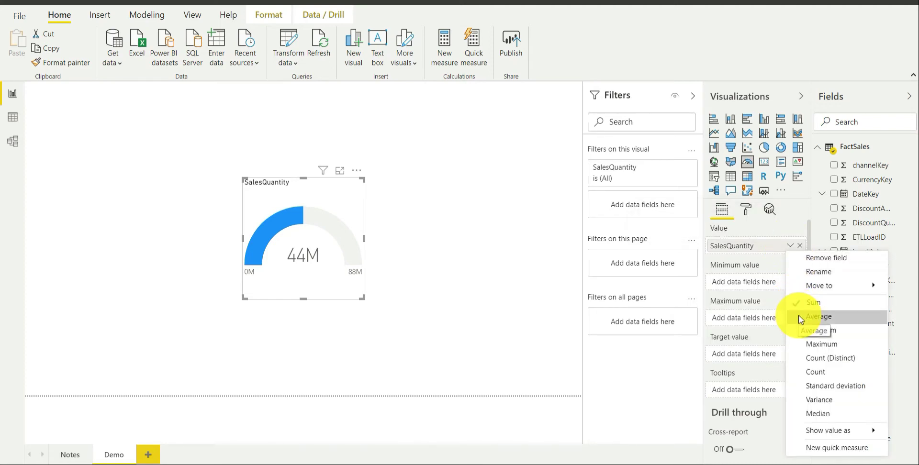
pyautogui.click(818, 316)
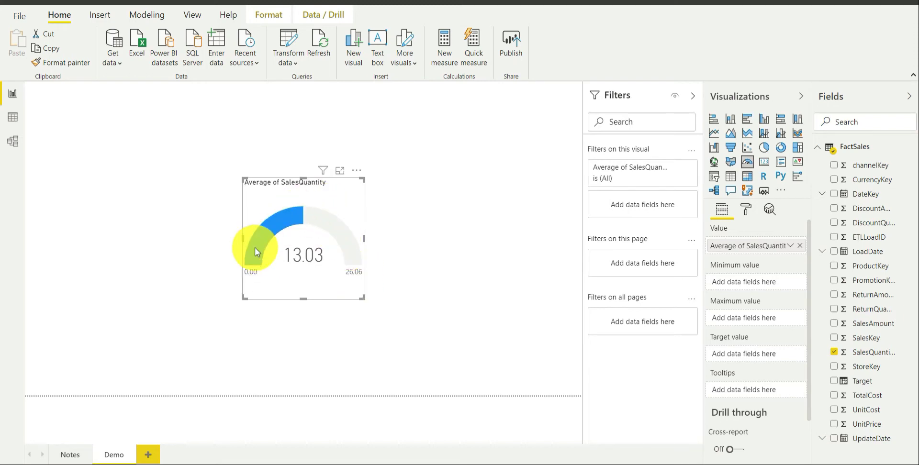
pyautogui.moveTo(243, 283)
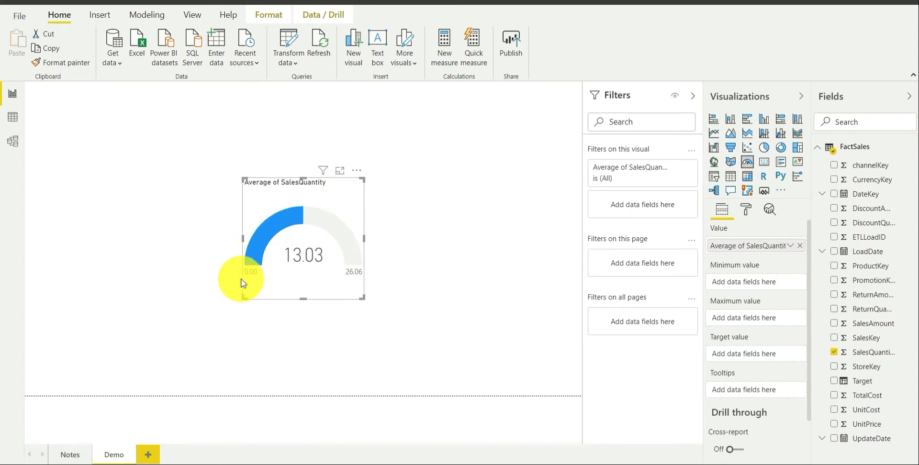
pyautogui.moveTo(356, 284)
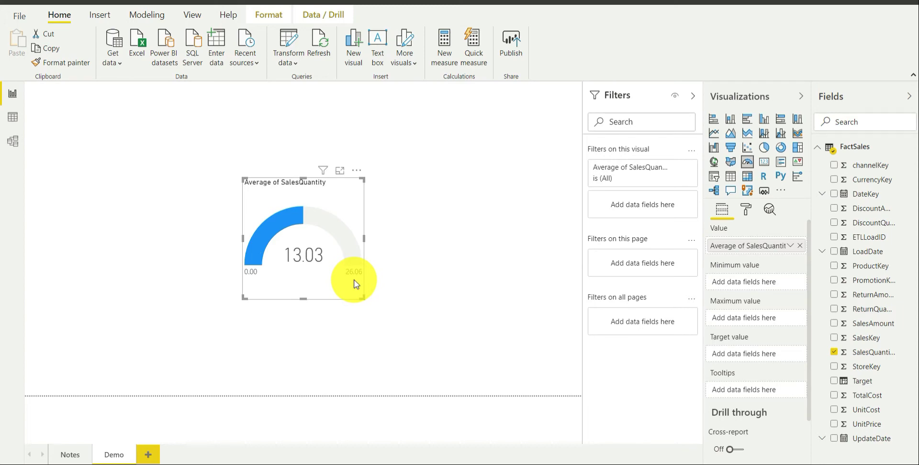
pyautogui.moveTo(302, 229)
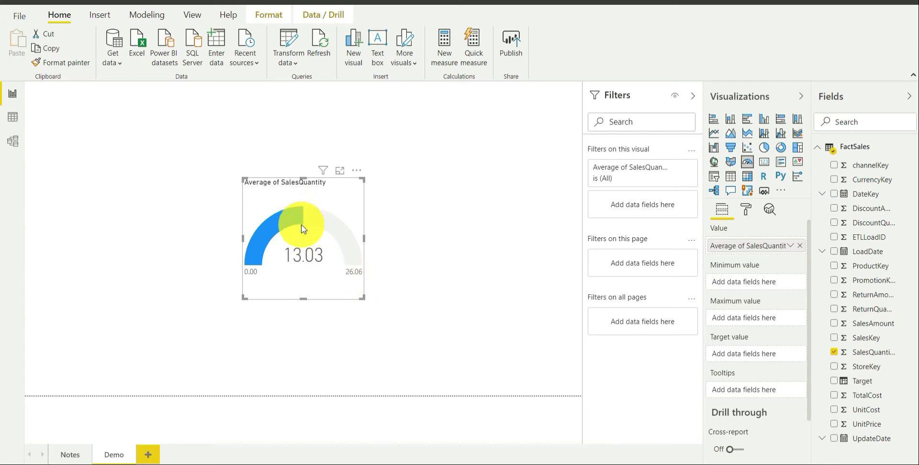
pyautogui.moveTo(304, 220)
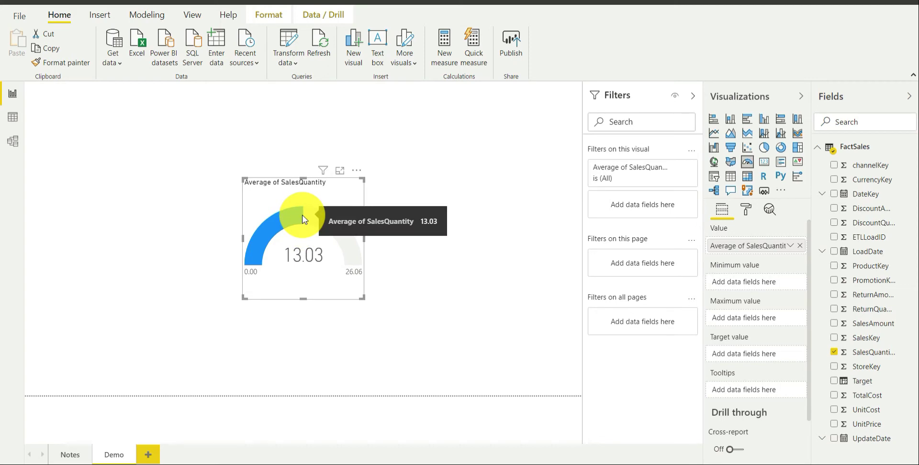
pyautogui.moveTo(312, 264)
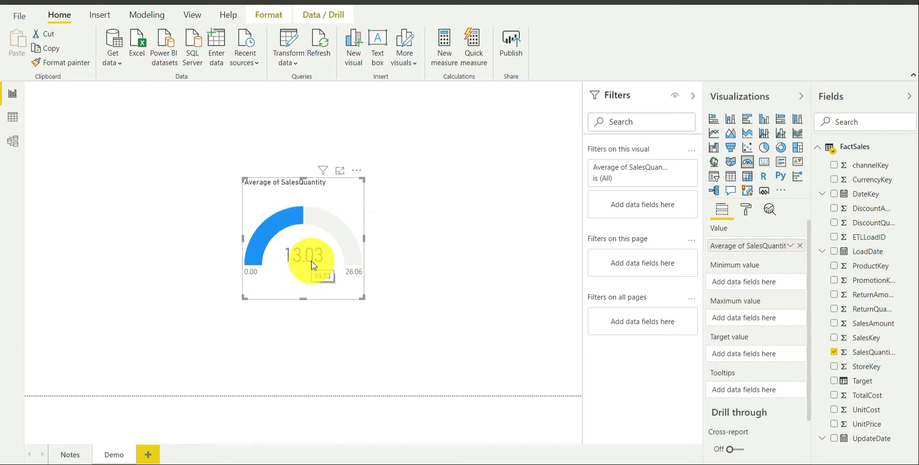
pyautogui.moveTo(354, 280)
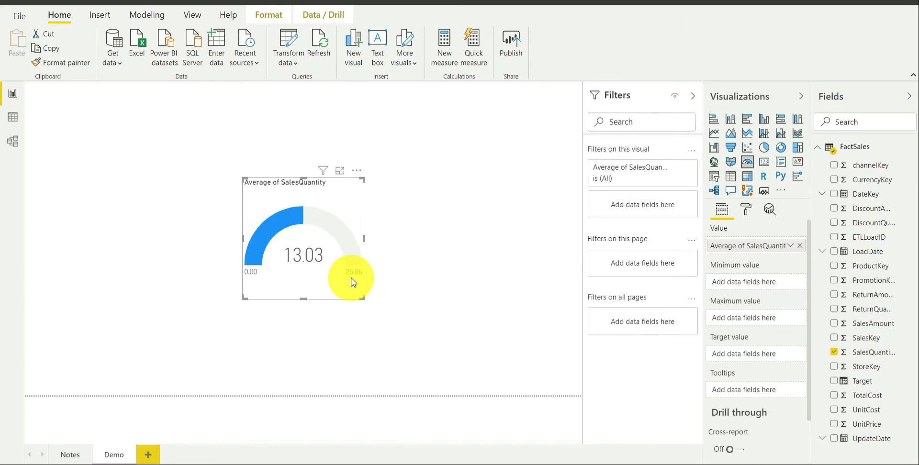
pyautogui.moveTo(446, 295)
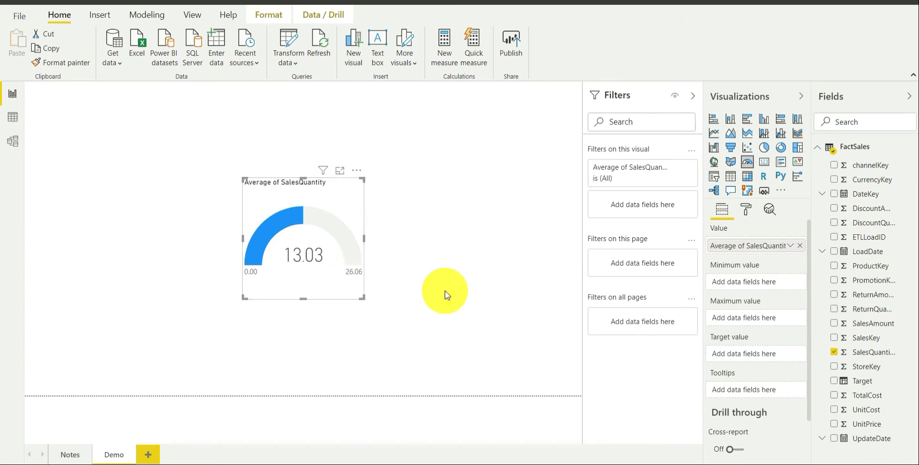
pyautogui.moveTo(755, 304)
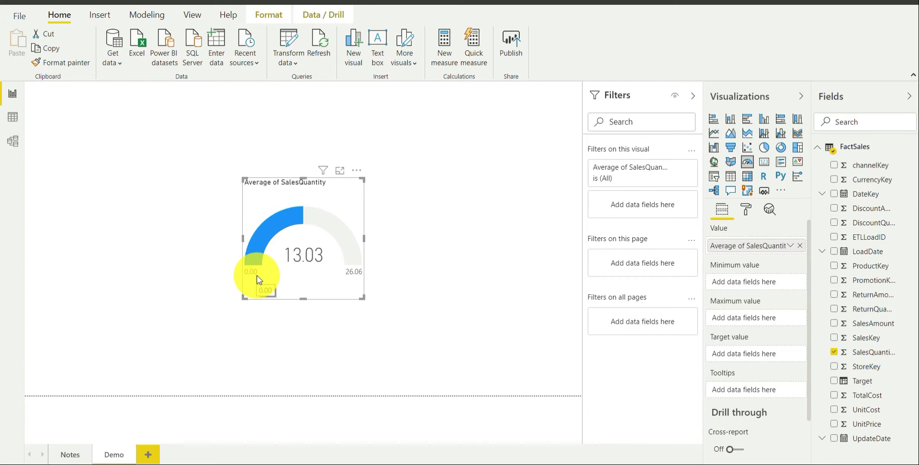
pyautogui.moveTo(356, 288)
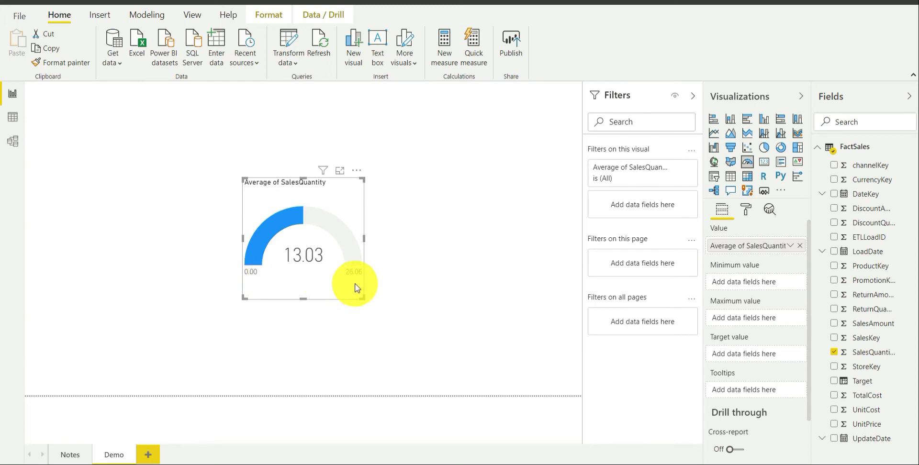
pyautogui.moveTo(858, 354)
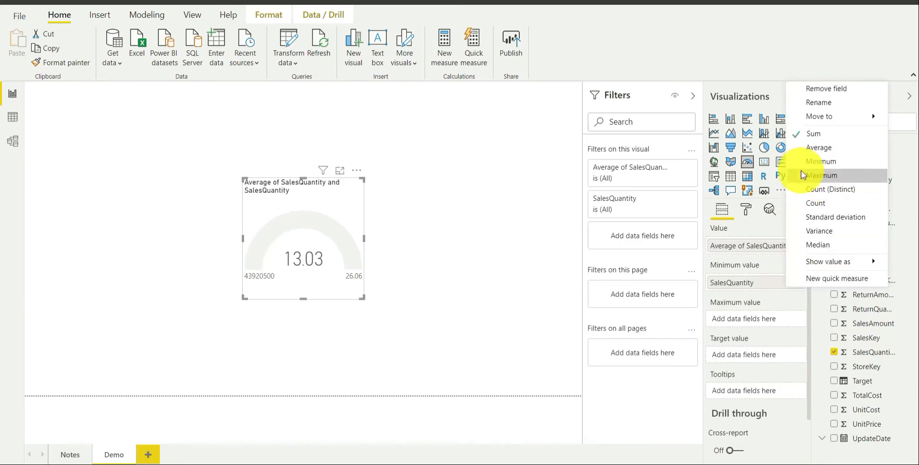
# Set the gauge minimum to Min of SalesQuantity and add SalesQuantity as its maximum.
pyautogui.click(821, 161)
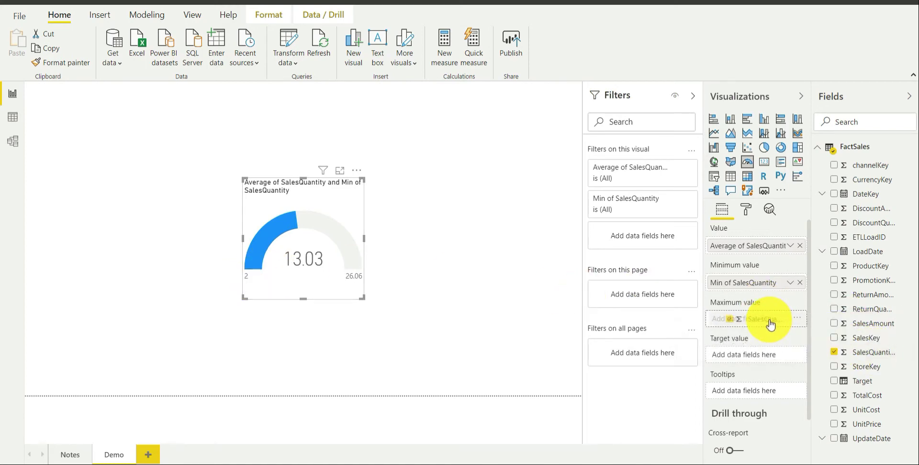
pyautogui.click(795, 318)
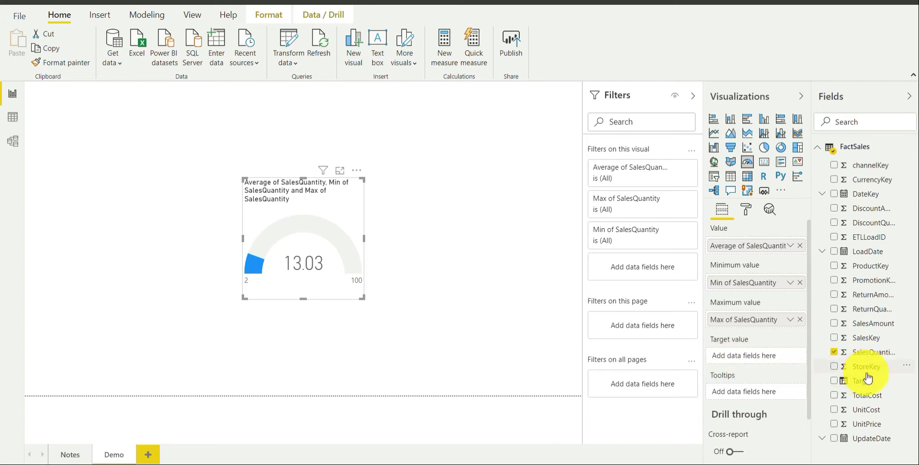
# Add Average of Target as the gauge's target value, marking 16 on the arc.
pyautogui.click(835, 381)
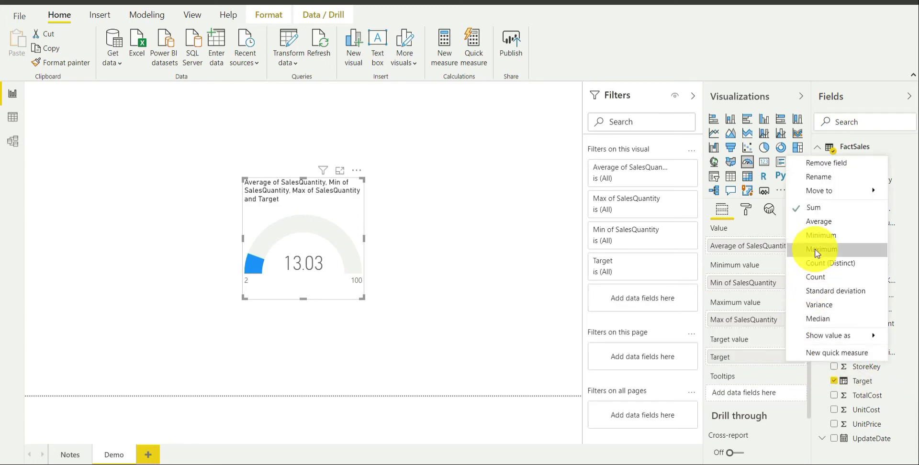
pyautogui.click(820, 222)
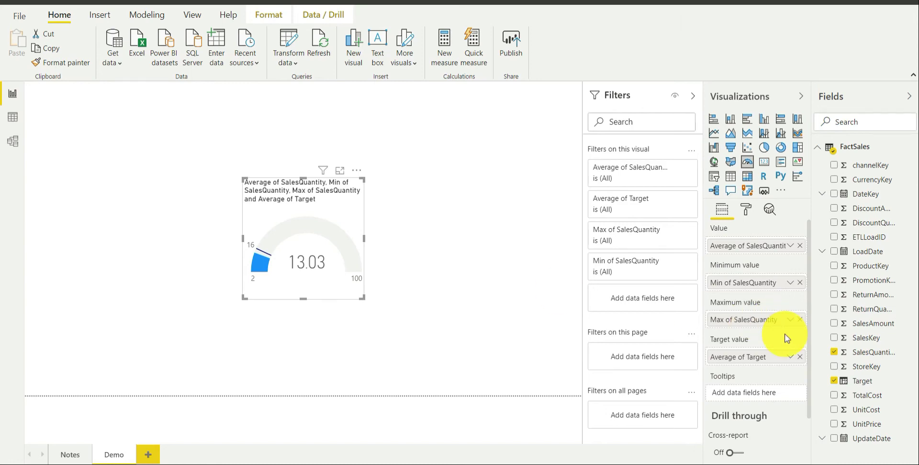
pyautogui.click(863, 381)
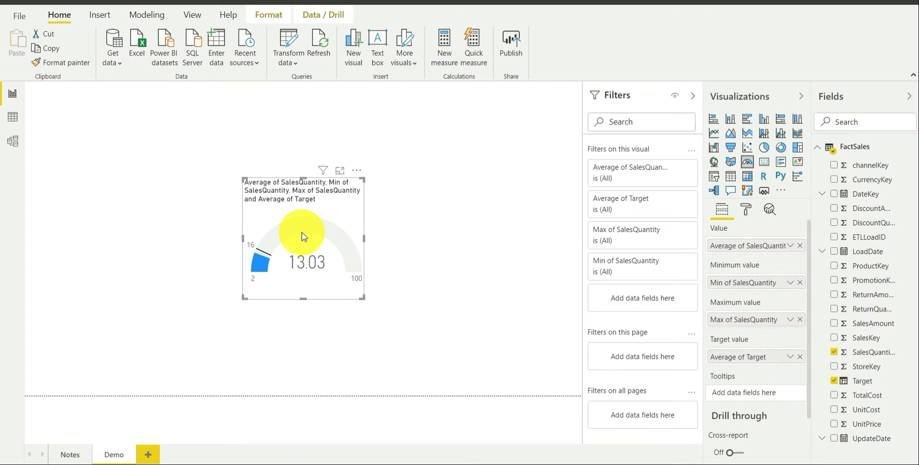
pyautogui.moveTo(172, 337)
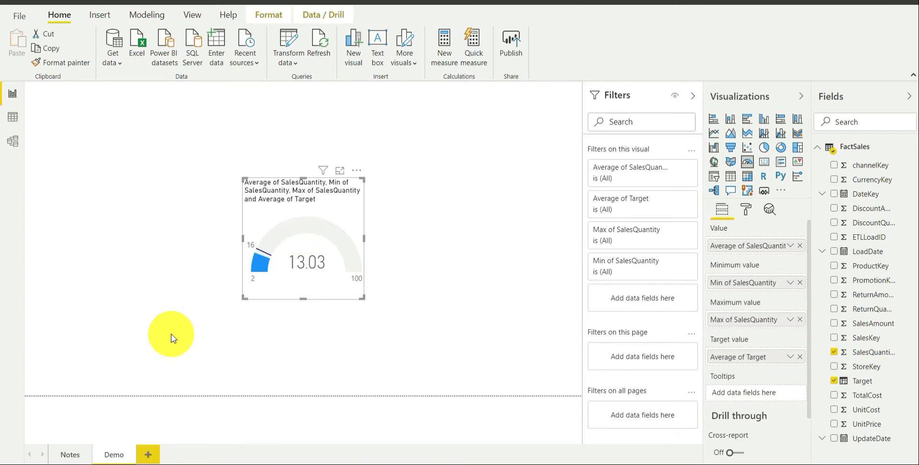
pyautogui.moveTo(67, 454)
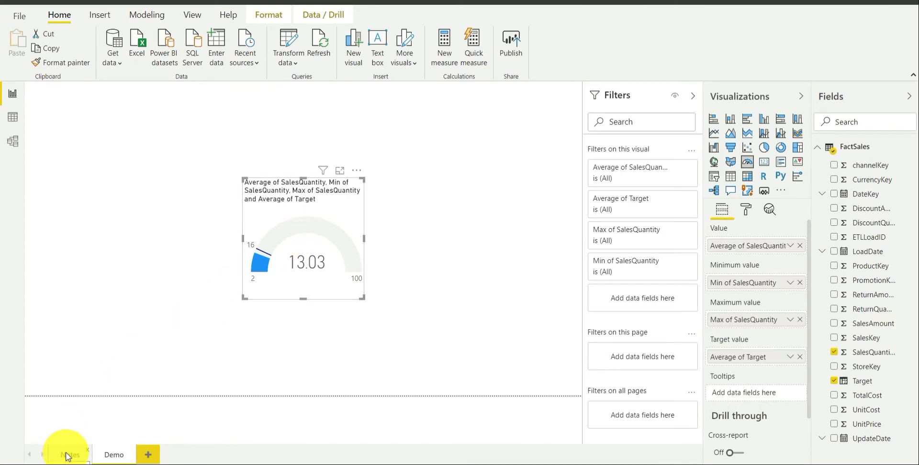
pyautogui.click(69, 454)
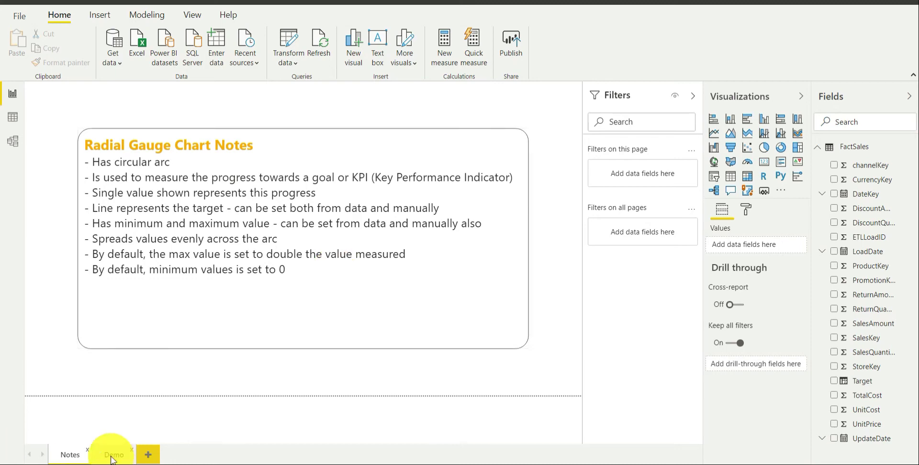
pyautogui.click(114, 455)
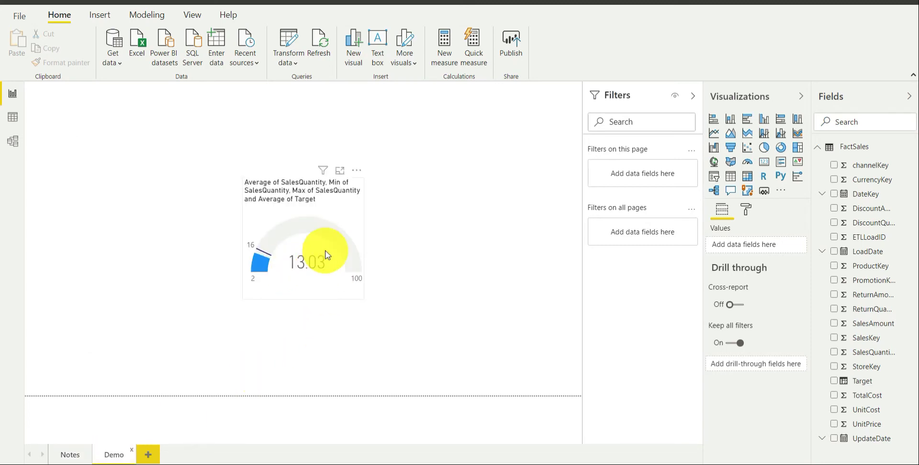
pyautogui.moveTo(320, 275)
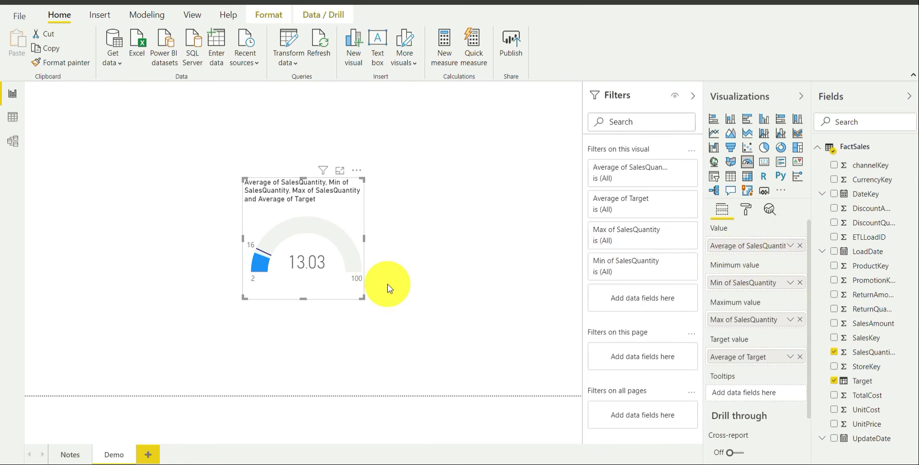
pyautogui.moveTo(259, 256)
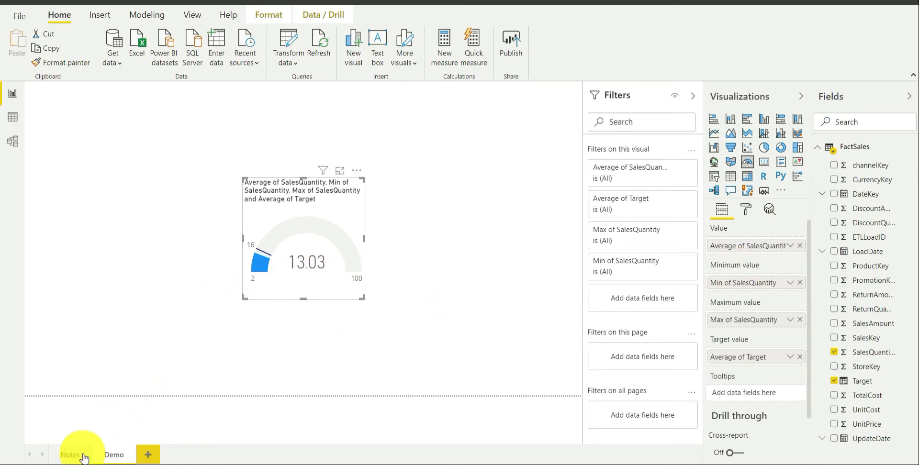
pyautogui.click(70, 455)
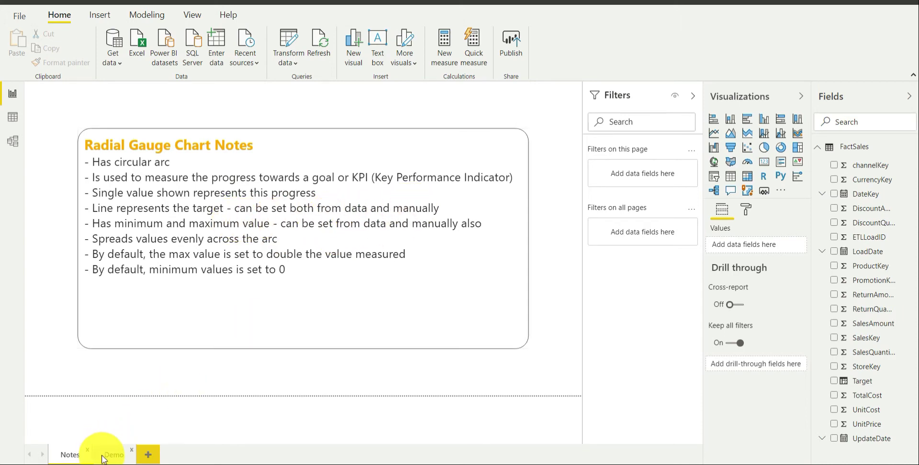
pyautogui.click(113, 455)
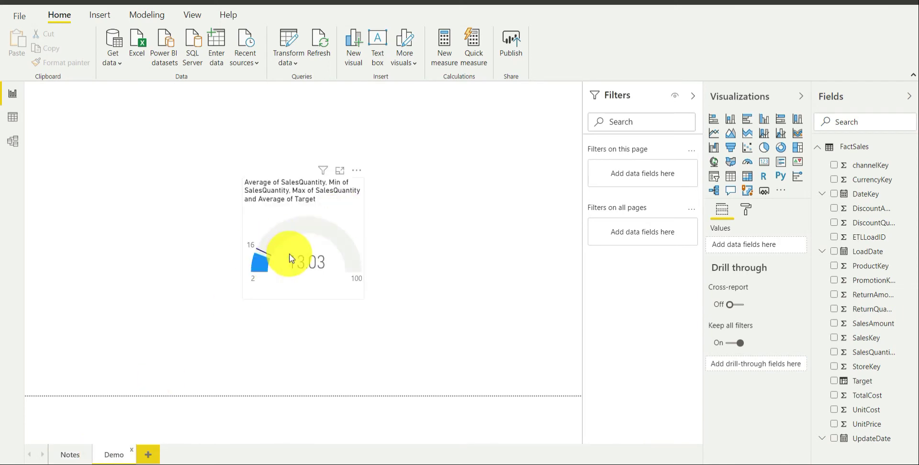
pyautogui.moveTo(292, 258)
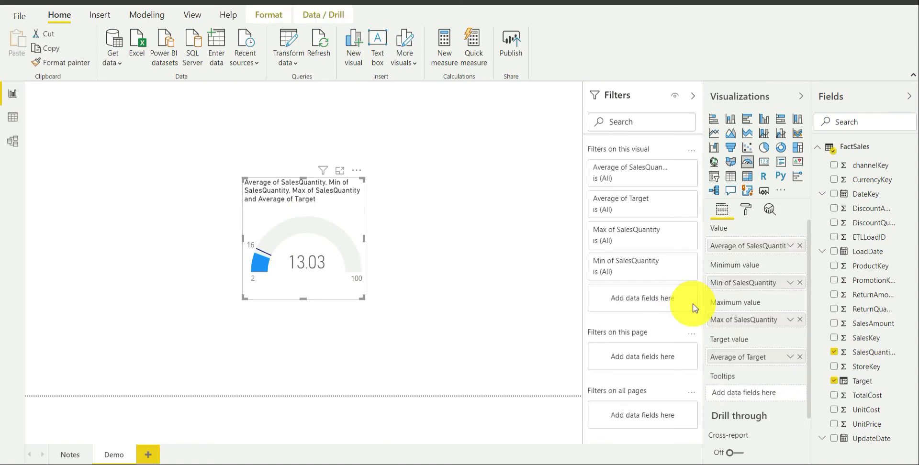
pyautogui.moveTo(750, 363)
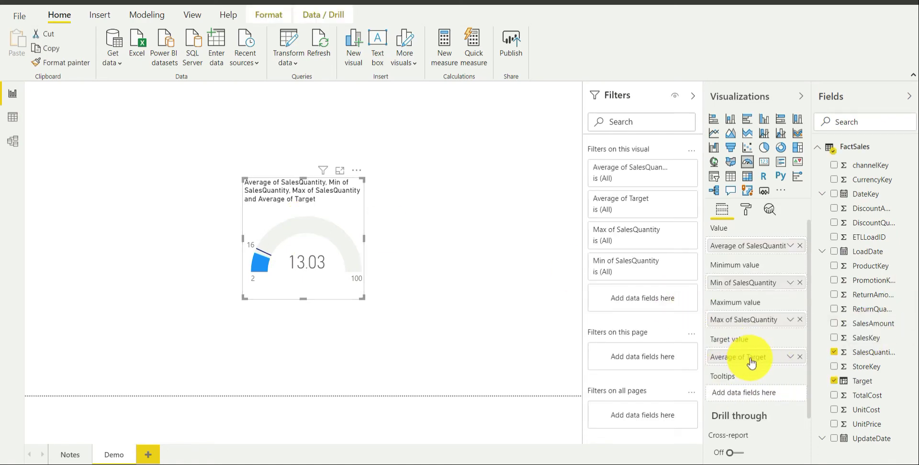
pyautogui.moveTo(750, 362)
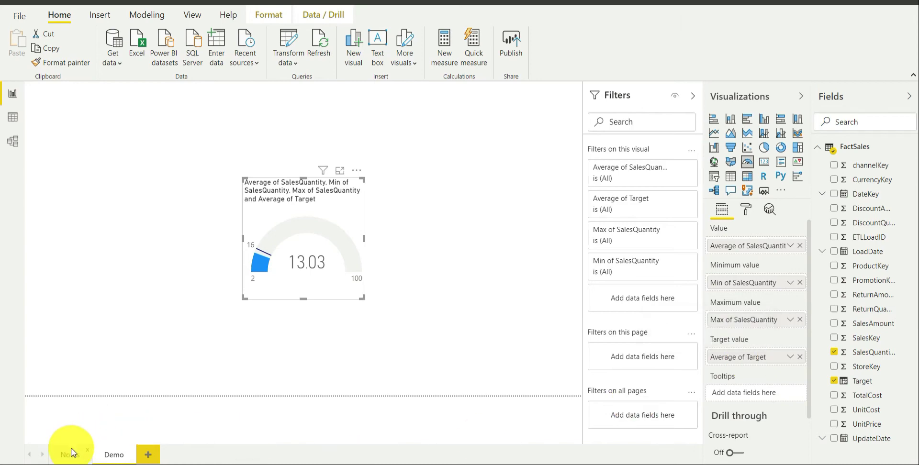
pyautogui.click(68, 453)
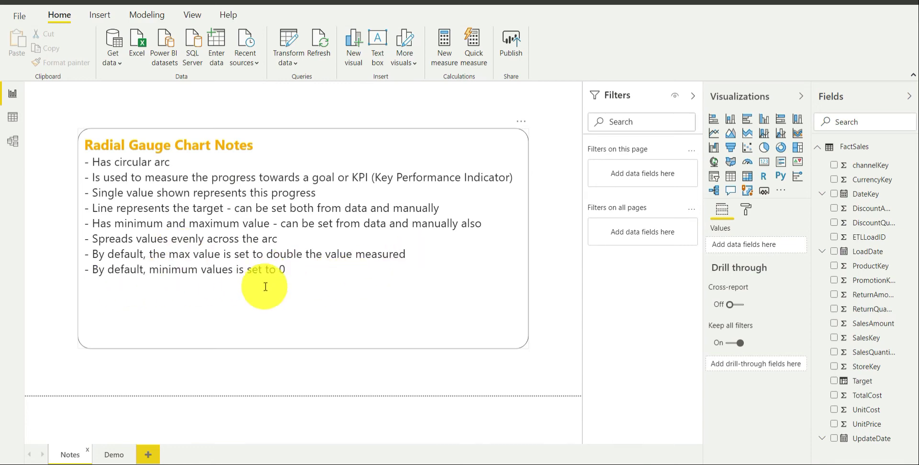
pyautogui.click(114, 455)
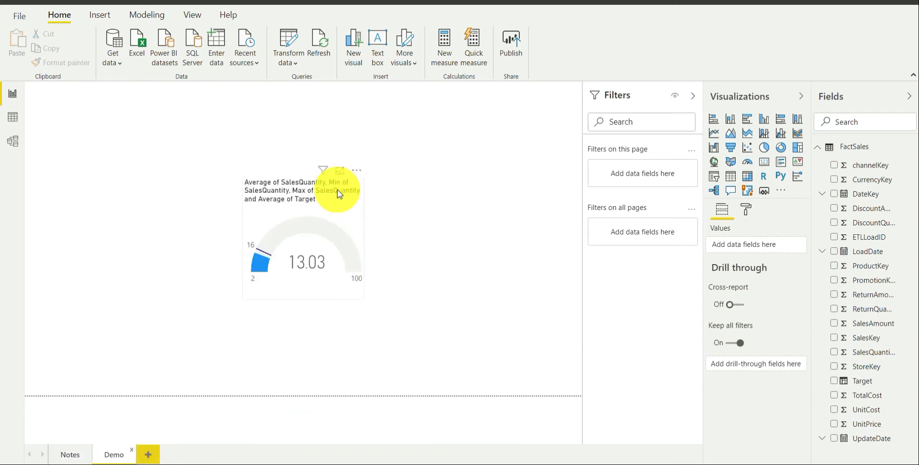
# Remove Min and Max of SalesQuantity from the gauge's field wells.
pyautogui.click(329, 222)
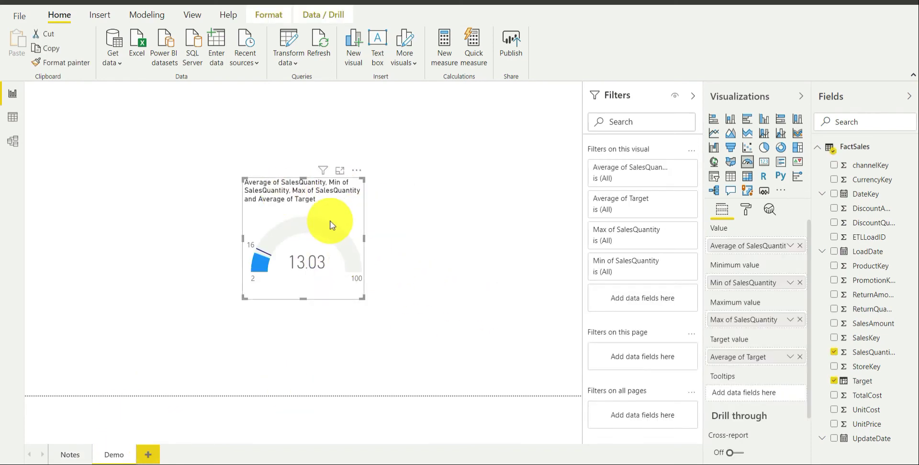
pyautogui.moveTo(381, 238)
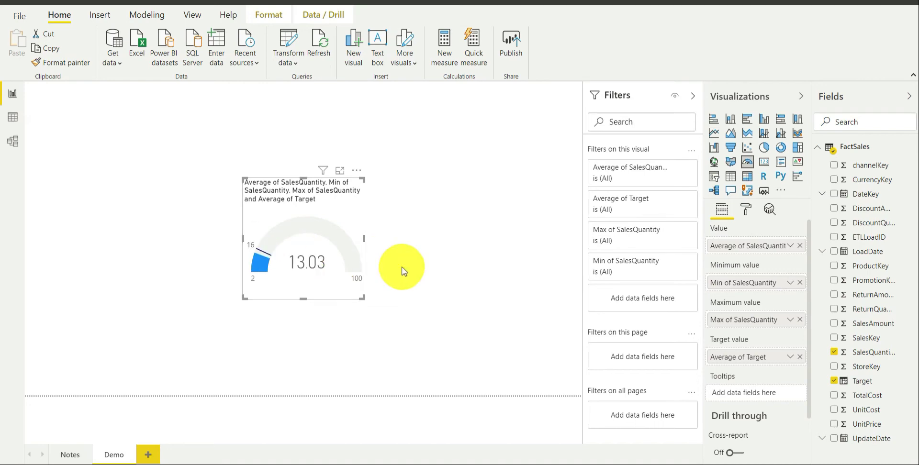
pyautogui.moveTo(805, 289)
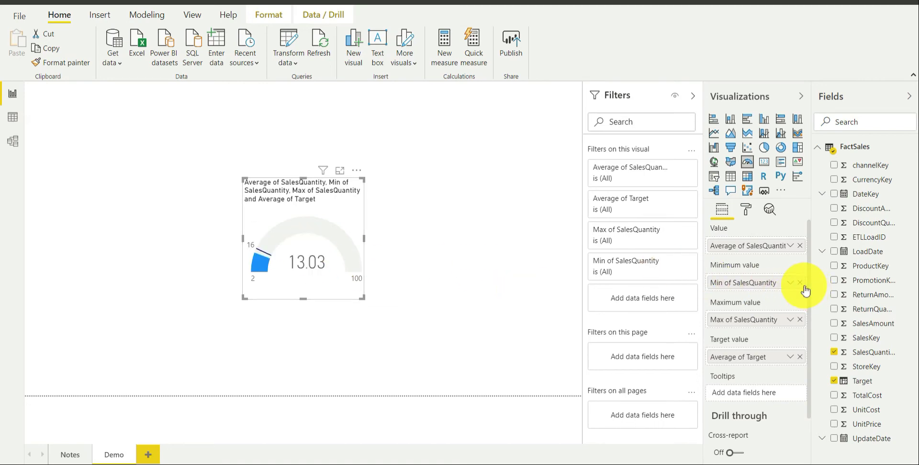
pyautogui.click(799, 282)
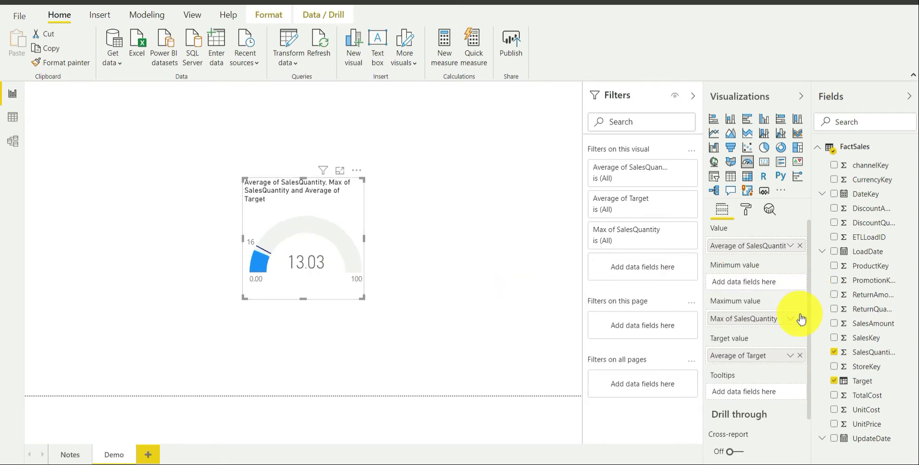
pyautogui.click(801, 318)
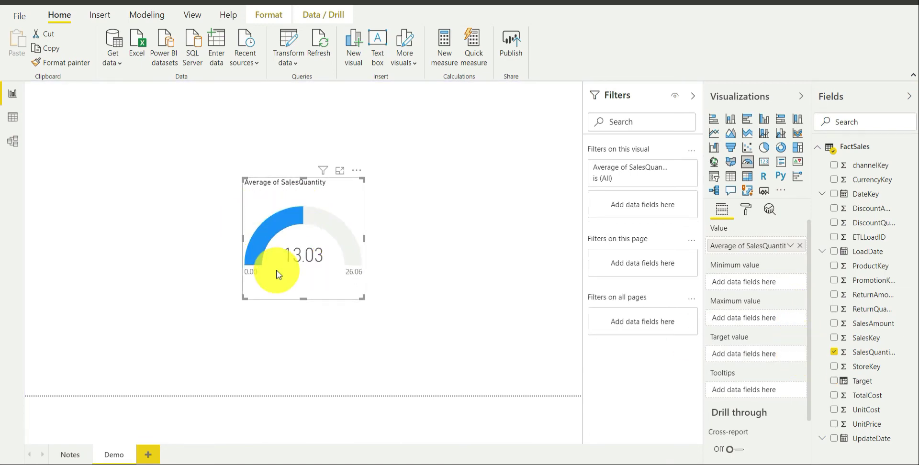
pyautogui.moveTo(331, 231)
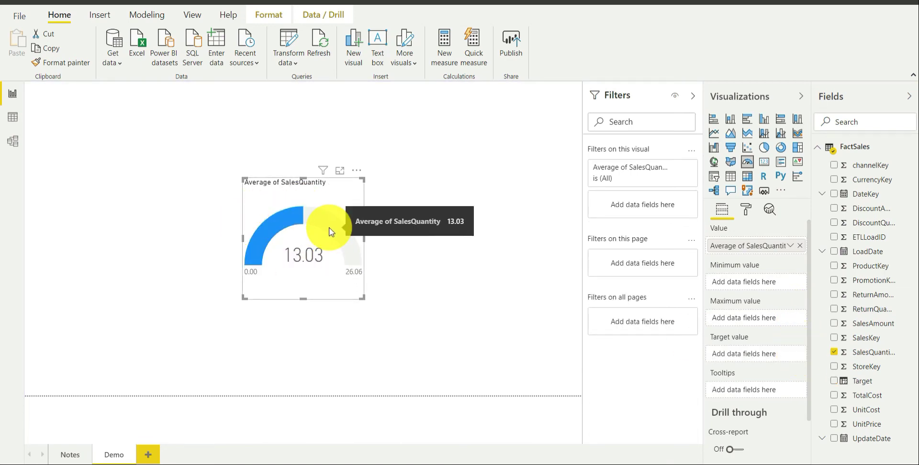
pyautogui.moveTo(747, 219)
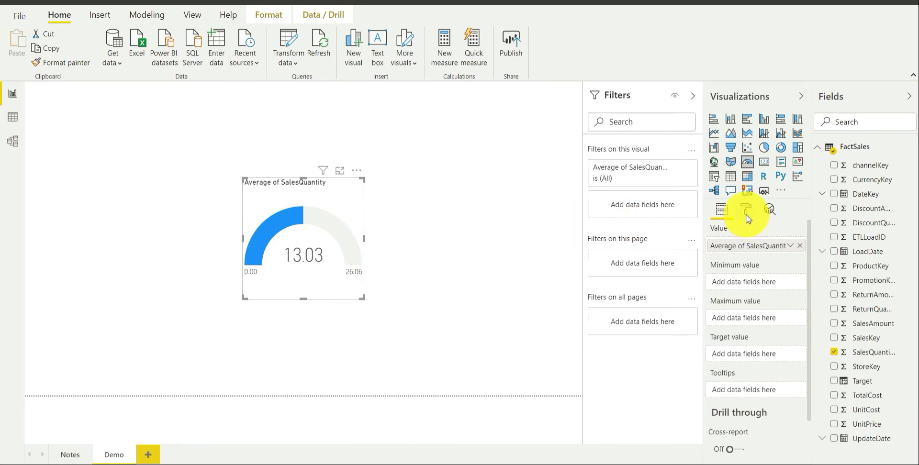
# In Gauge axis formatting, set minimum 5, maximum 20 and target 16.
pyautogui.click(746, 208)
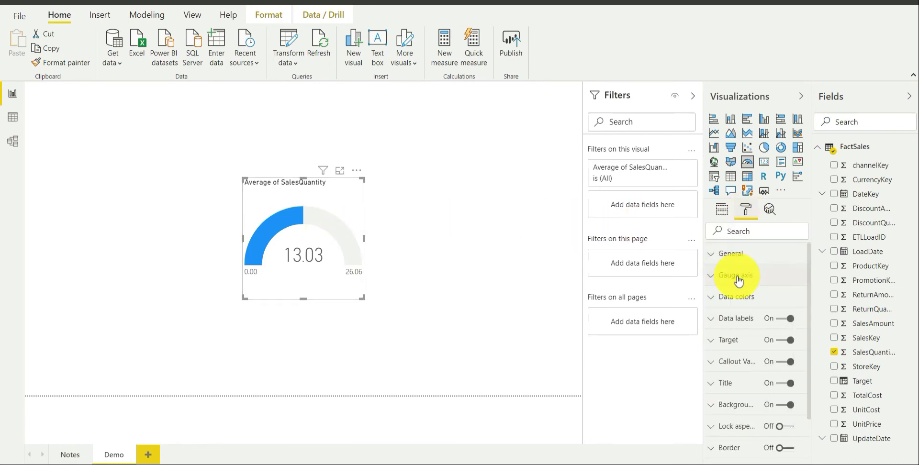
pyautogui.click(710, 274)
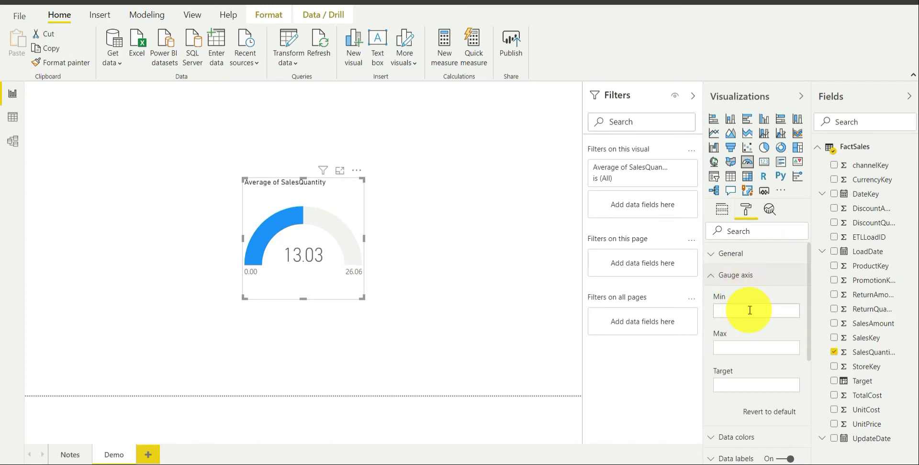
pyautogui.click(756, 310)
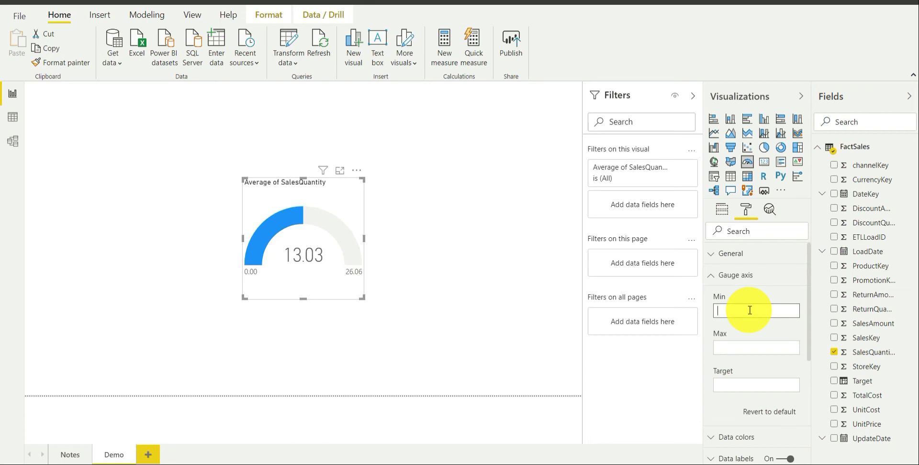
pyautogui.write('5')
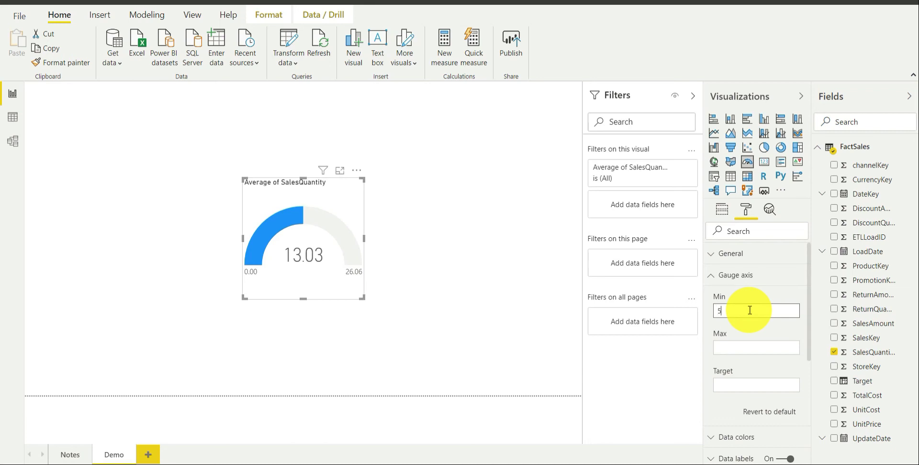
pyautogui.click(756, 347)
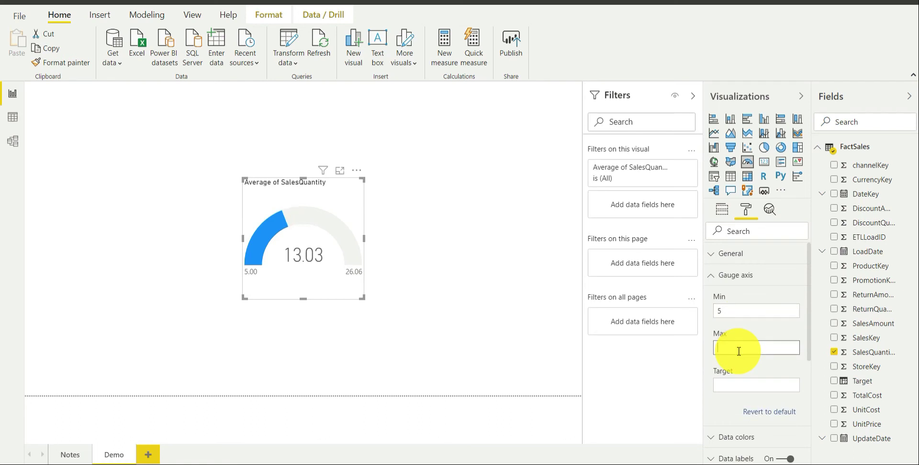
pyautogui.write('20')
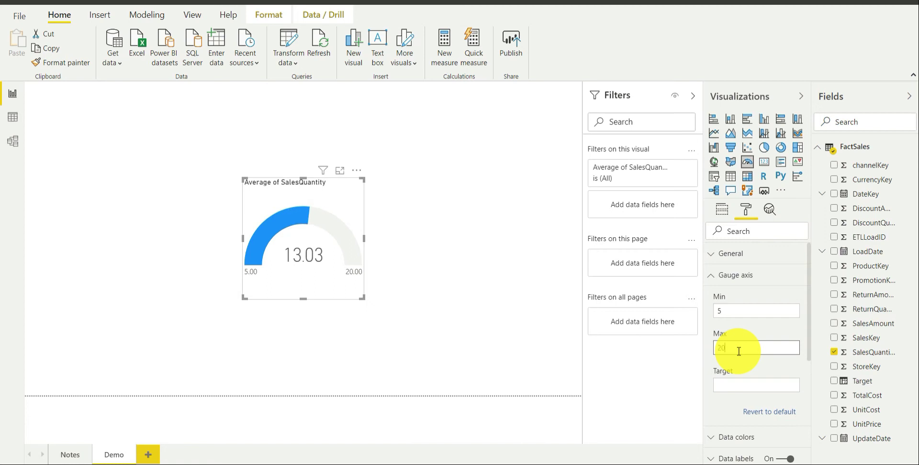
pyautogui.click(756, 385)
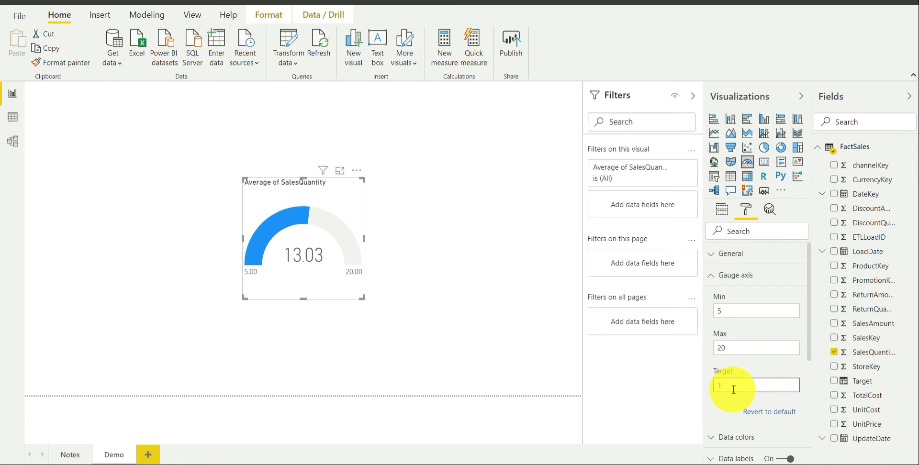
pyautogui.write('16')
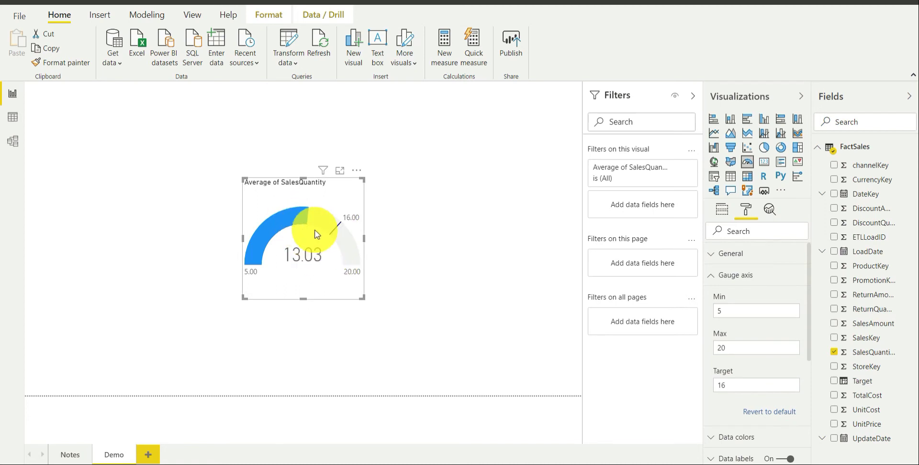
pyautogui.moveTo(320, 233)
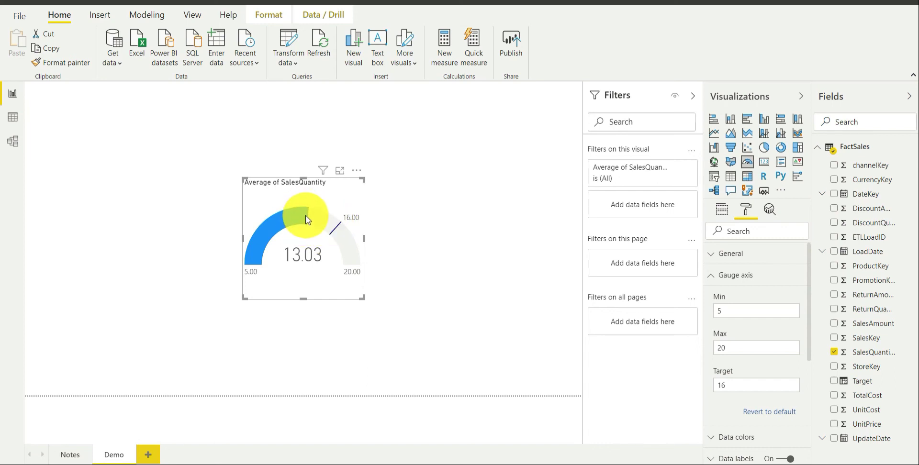
pyautogui.moveTo(331, 228)
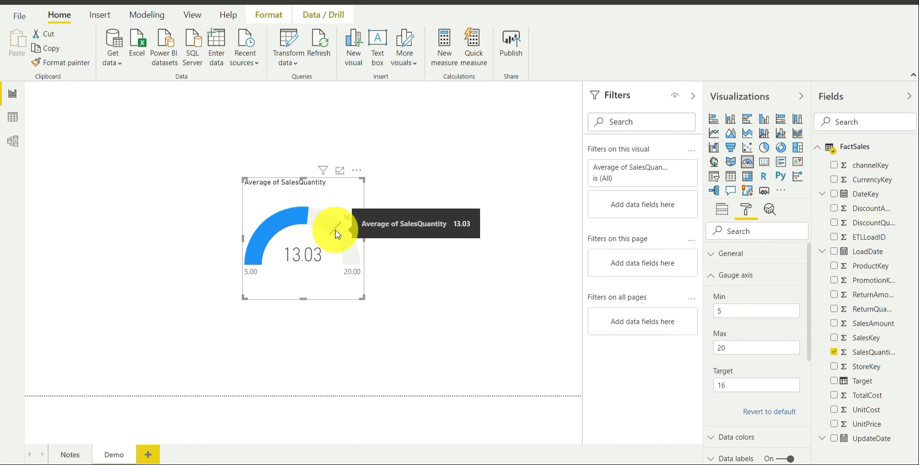
pyautogui.moveTo(760, 284)
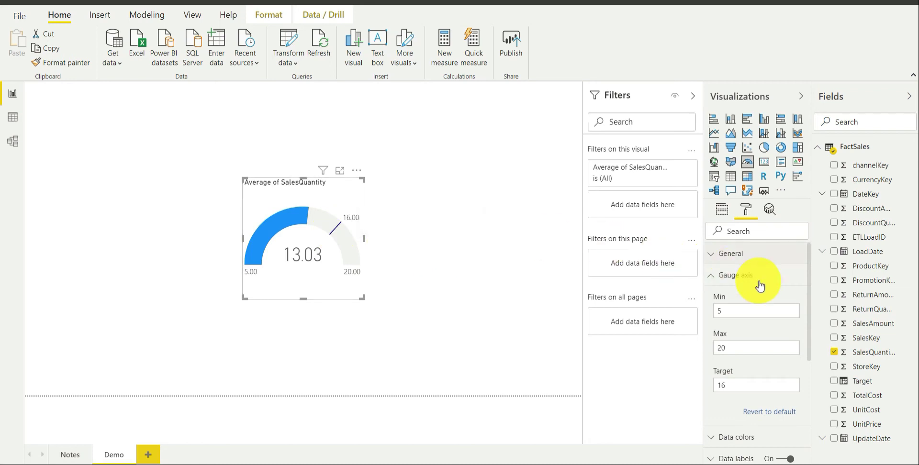
# Set Data labels, Target and Callout value to 0 decimal places so they read 5, 20, 16 and 13.
pyautogui.click(735, 275)
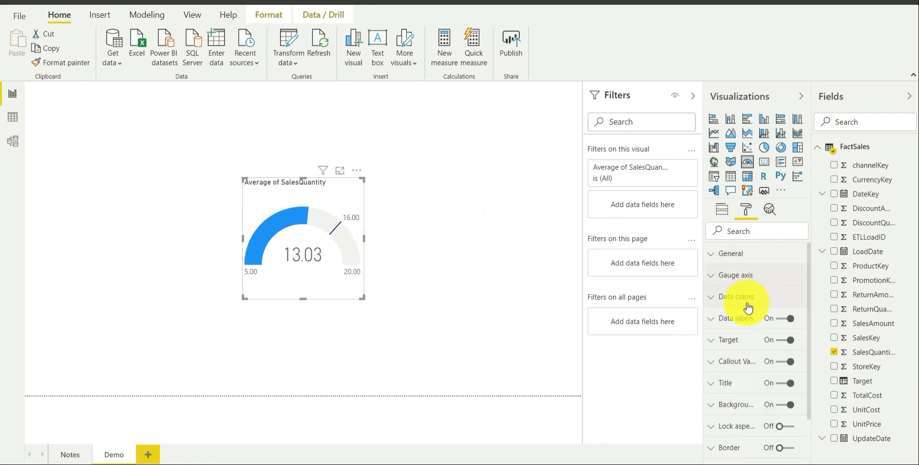
pyautogui.click(731, 317)
pyautogui.write('0')
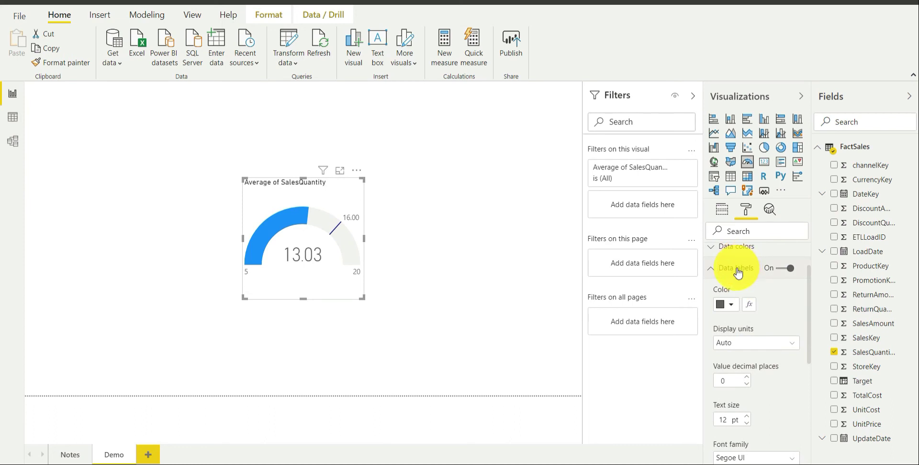
pyautogui.click(710, 268)
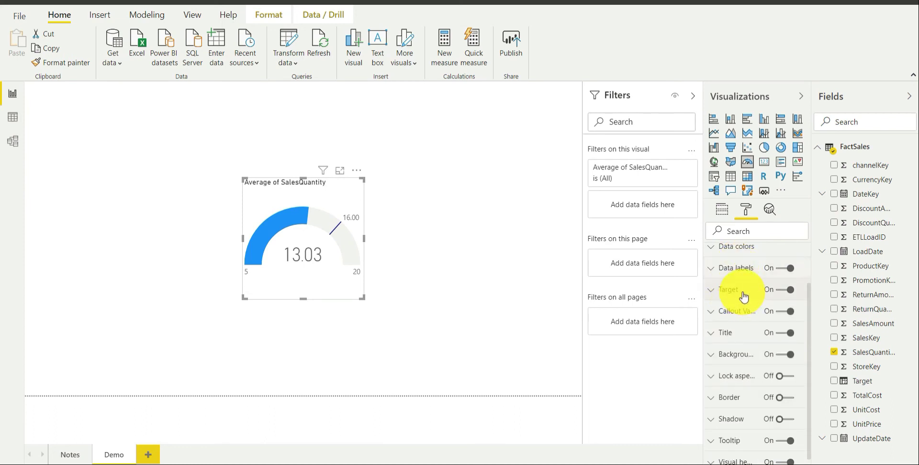
pyautogui.click(711, 289)
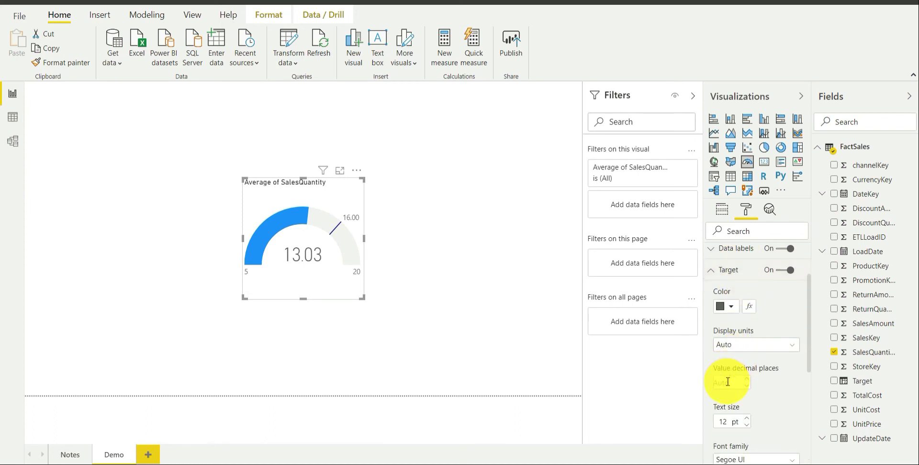
pyautogui.write('0')
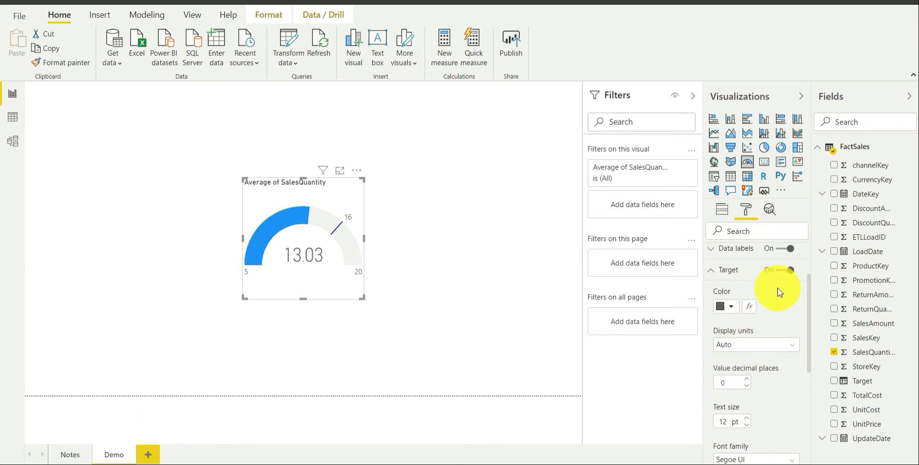
pyautogui.click(710, 270)
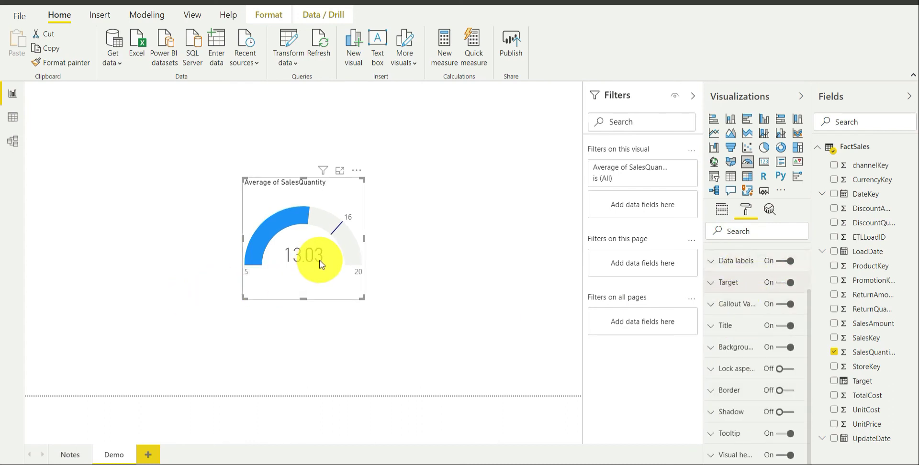
pyautogui.moveTo(760, 305)
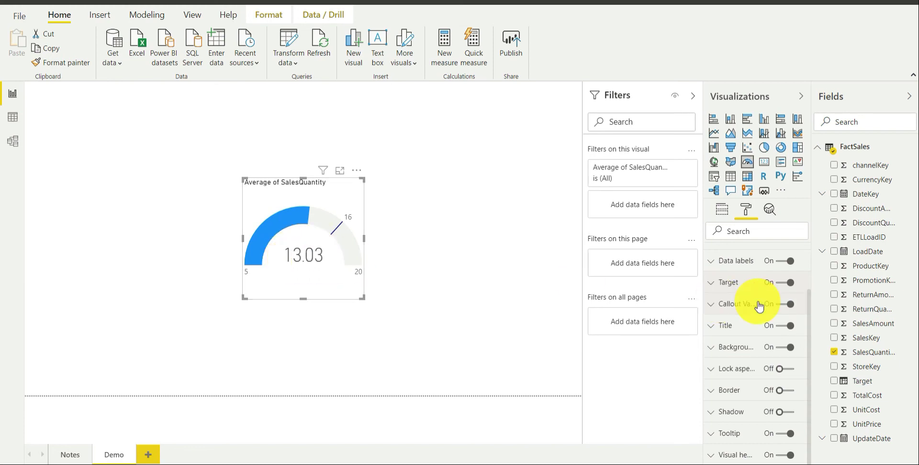
pyautogui.click(712, 304)
pyautogui.write('0')
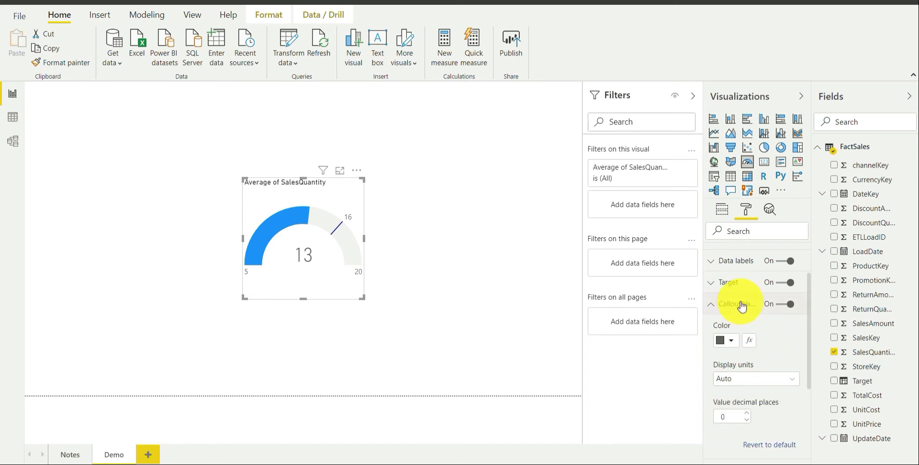
pyautogui.click(710, 304)
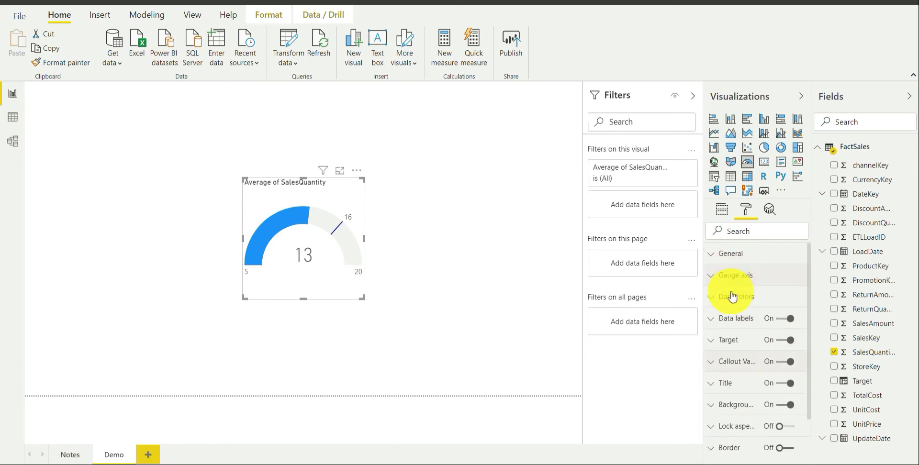
# Under Data colors, make the gauge fill orange and the target line black.
pyautogui.click(735, 296)
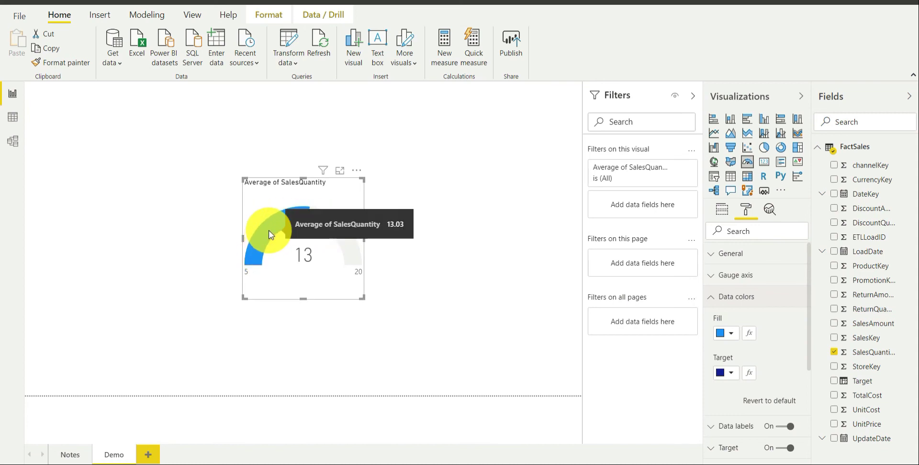
pyautogui.moveTo(663, 309)
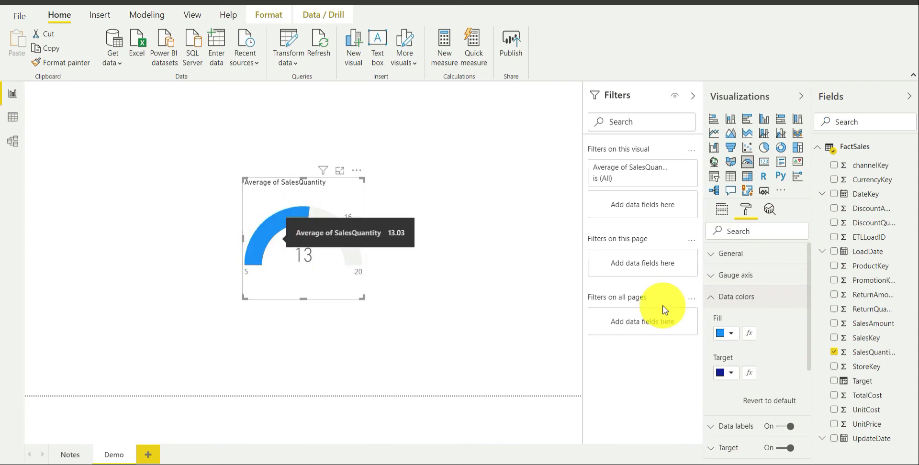
pyautogui.click(726, 333)
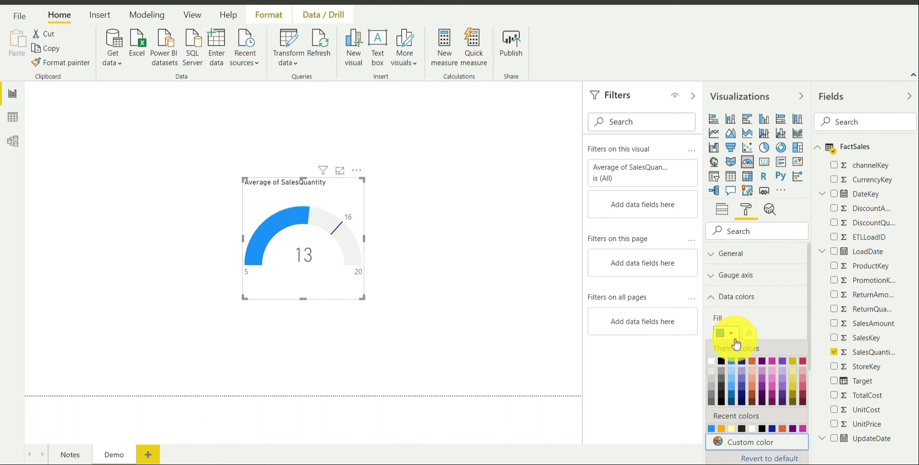
pyautogui.click(720, 427)
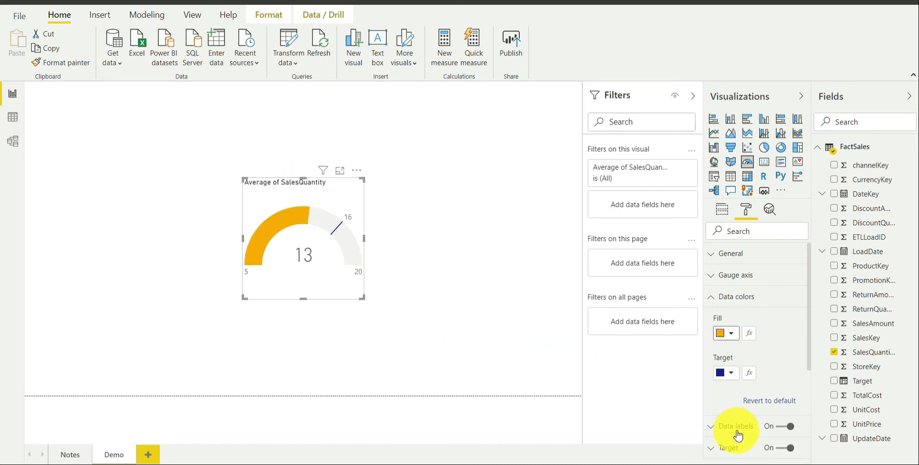
pyautogui.click(726, 372)
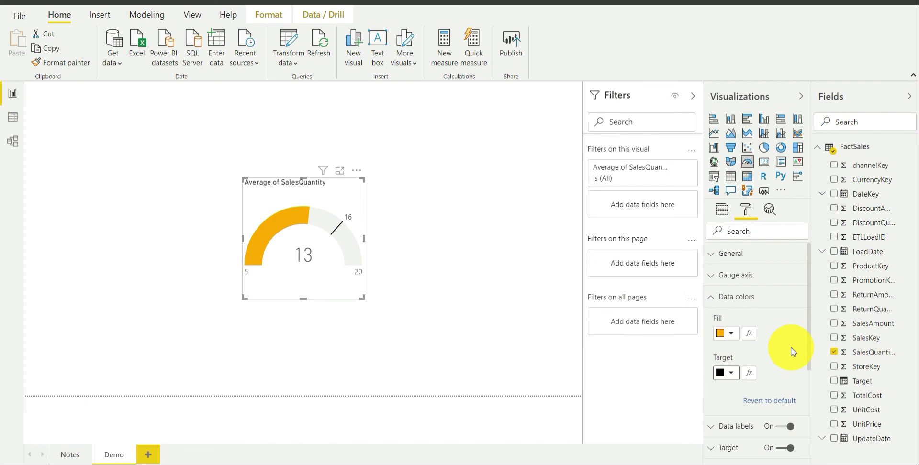
pyautogui.click(712, 297)
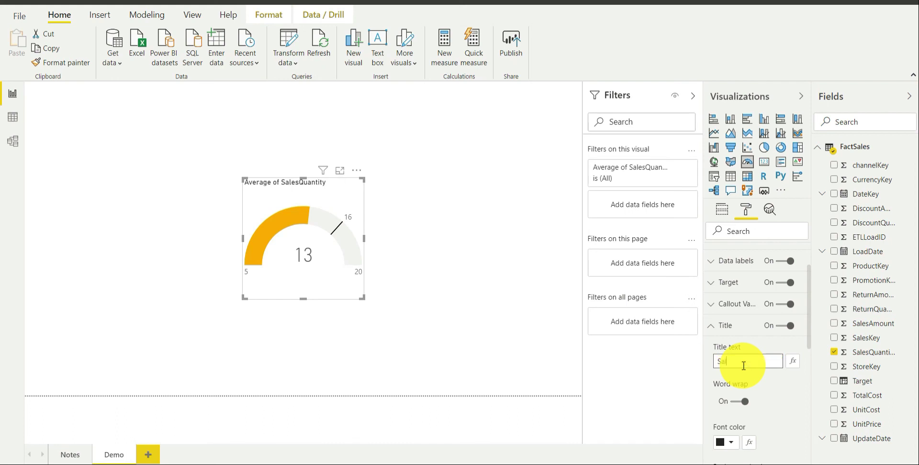
# Enter the title 'Sales Quantity Gauge chart' and enlarge its text size twice.
pyautogui.write('Sales Quanity')
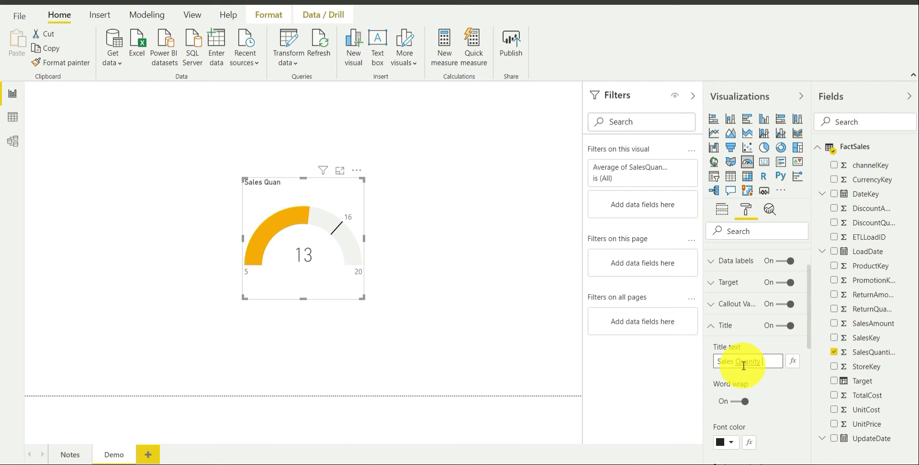
pyautogui.write('Gauge chart')
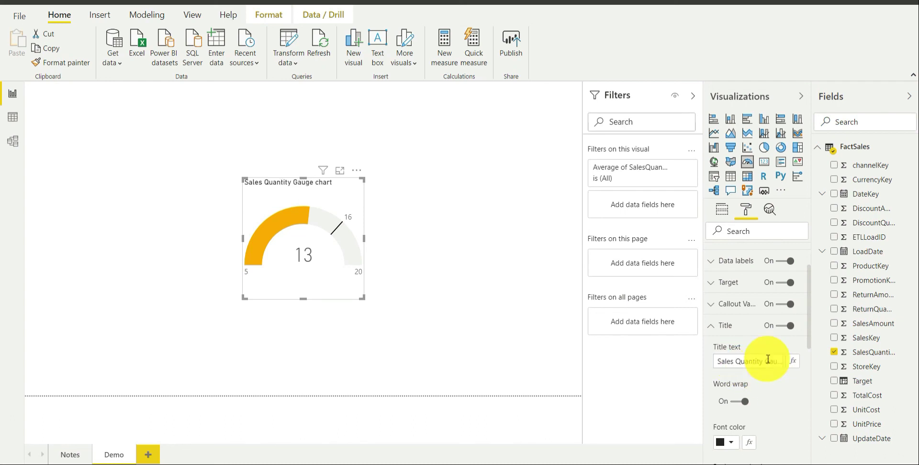
pyautogui.scroll(-3)
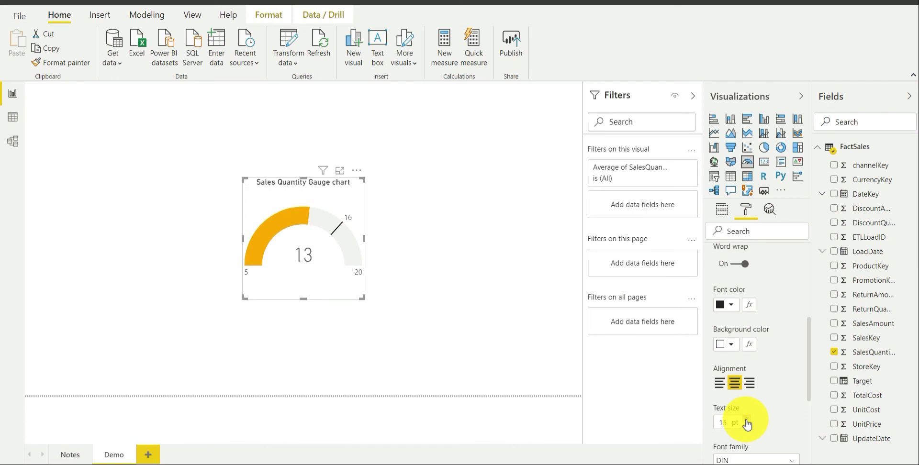
pyautogui.click(746, 419)
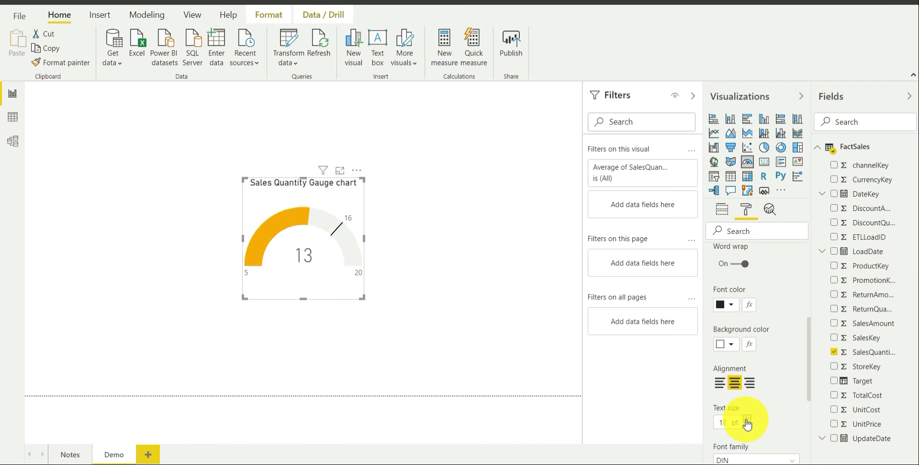
pyautogui.click(747, 419)
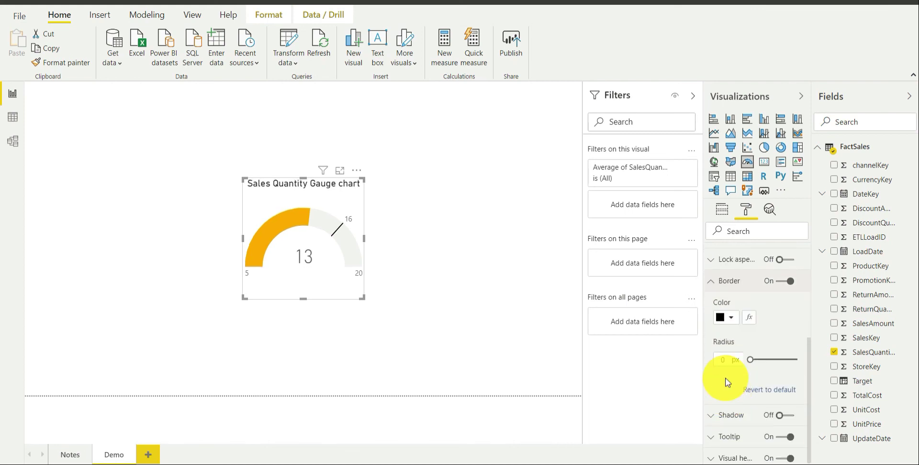
# Set the gauge border's corner radius to 20 px and deselect the visual to view the finished chart.
pyautogui.click(724, 359)
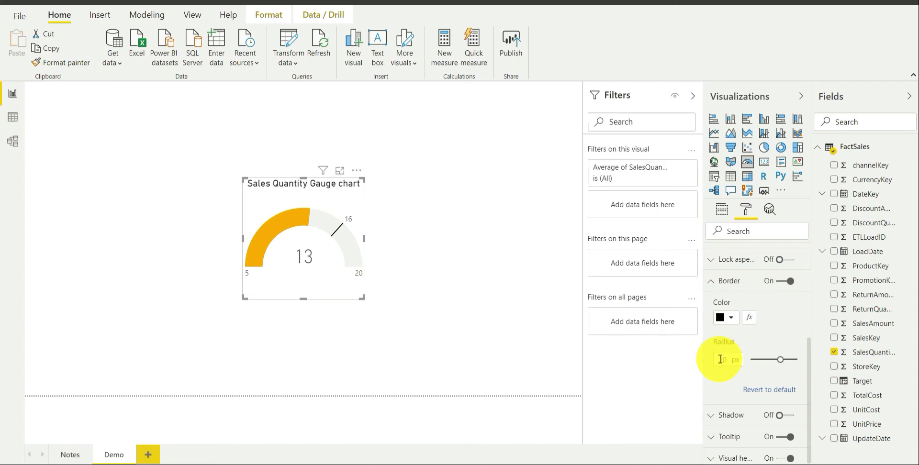
pyautogui.write('20')
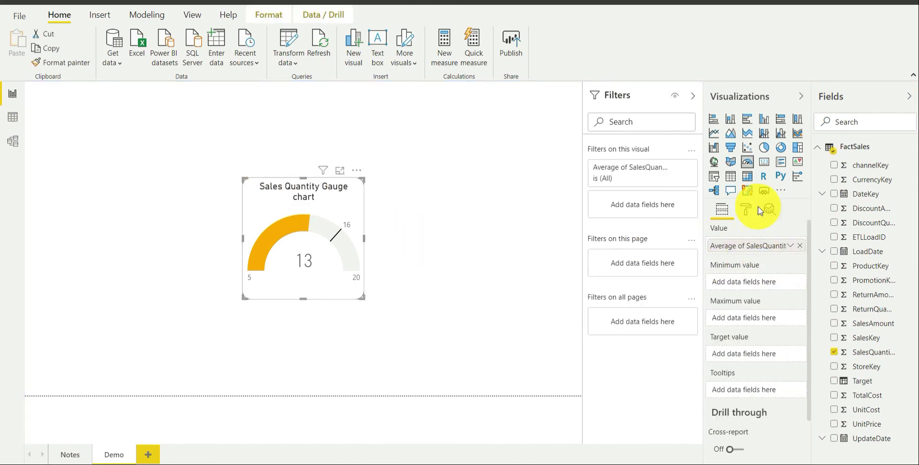
pyautogui.click(746, 208)
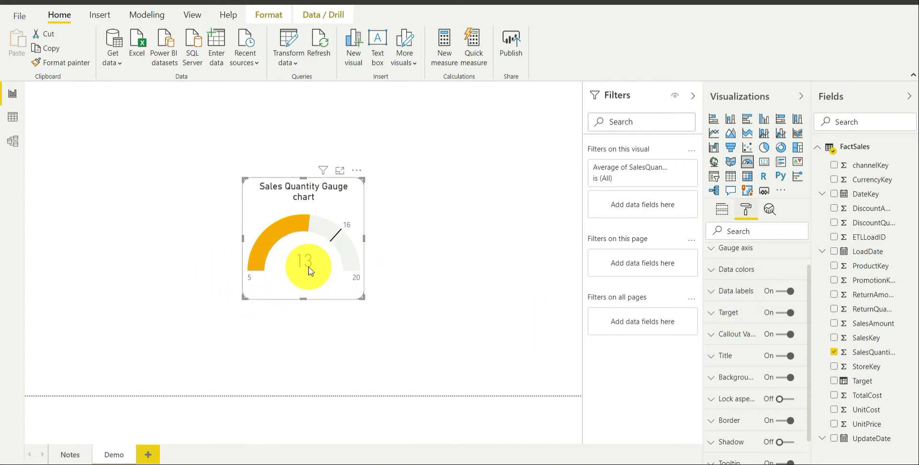
pyautogui.click(461, 272)
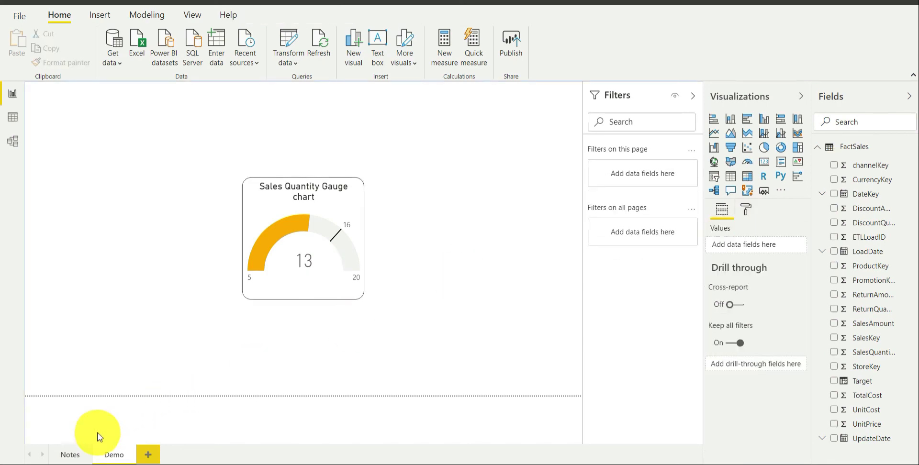
pyautogui.moveTo(381, 336)
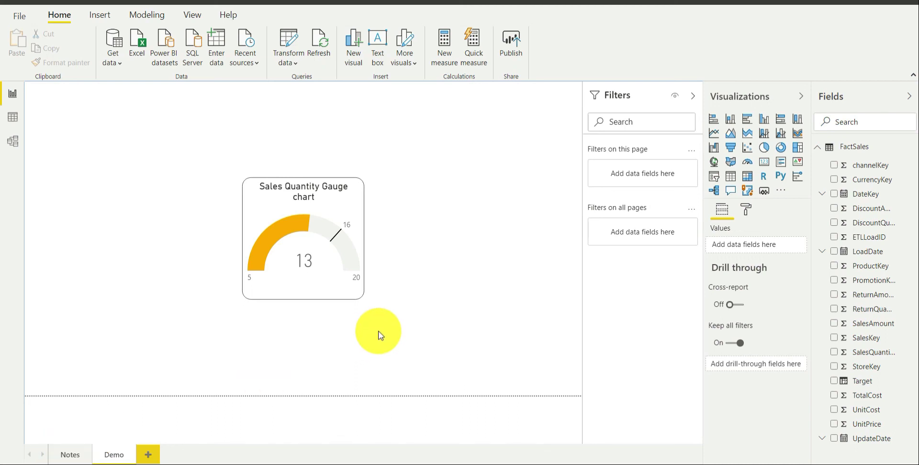